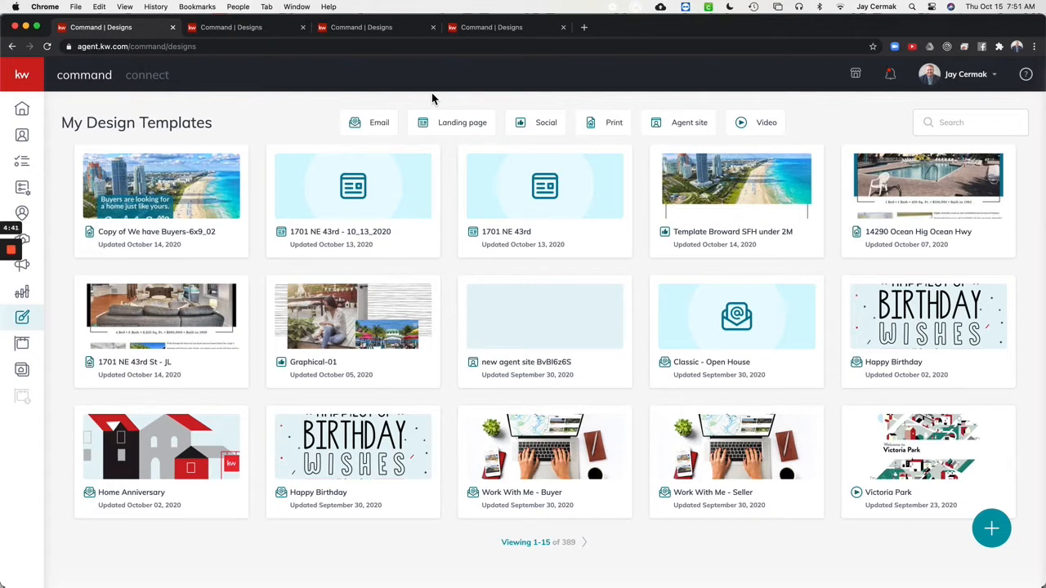
pyautogui.moveTo(22, 343)
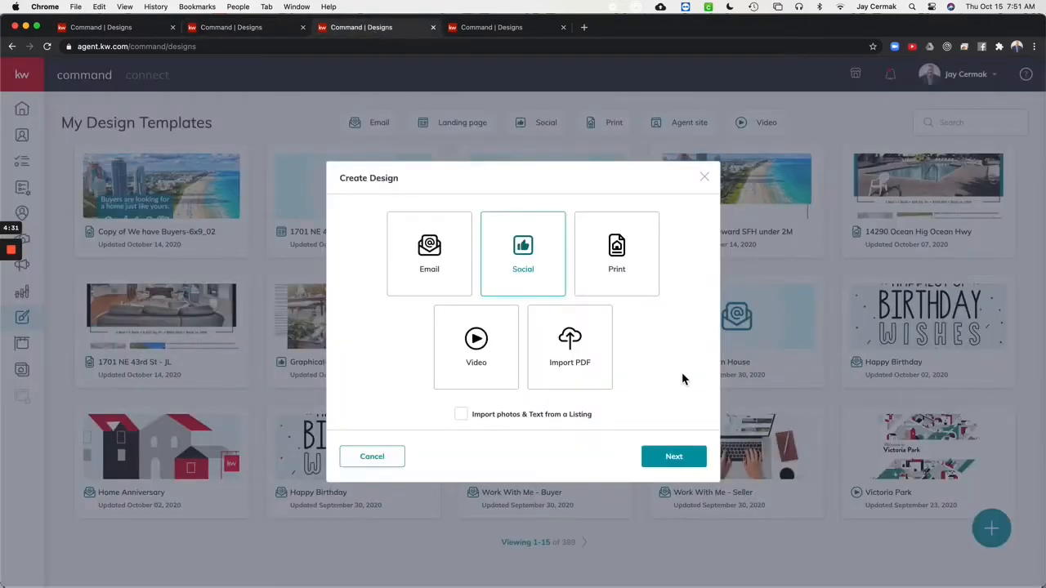
pyautogui.moveTo(586, 264)
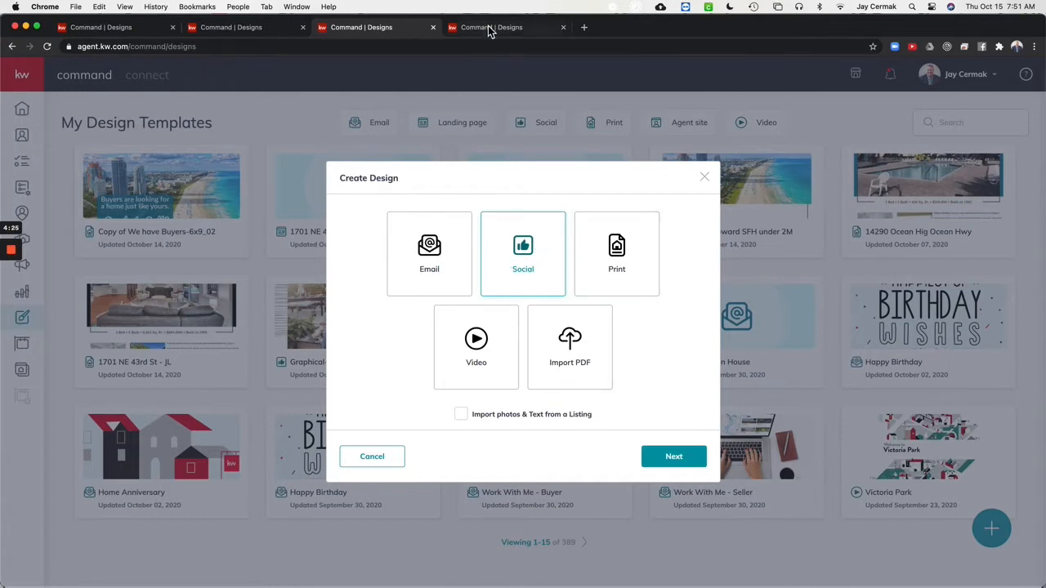
# Browse Templates and inspect the library colours for a postcard's text block over the beach photo
pyautogui.click(674, 456)
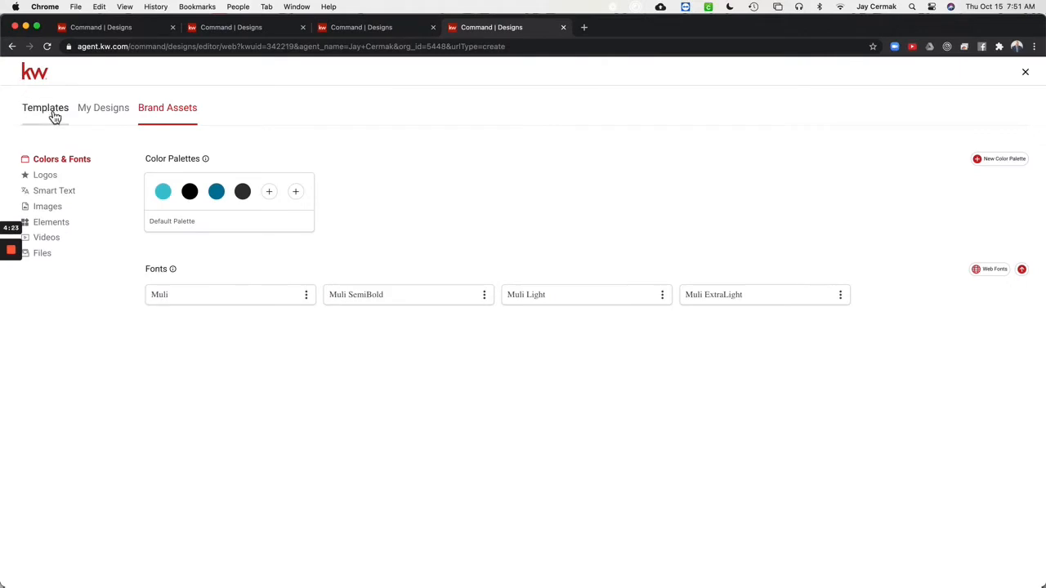
pyautogui.click(45, 107)
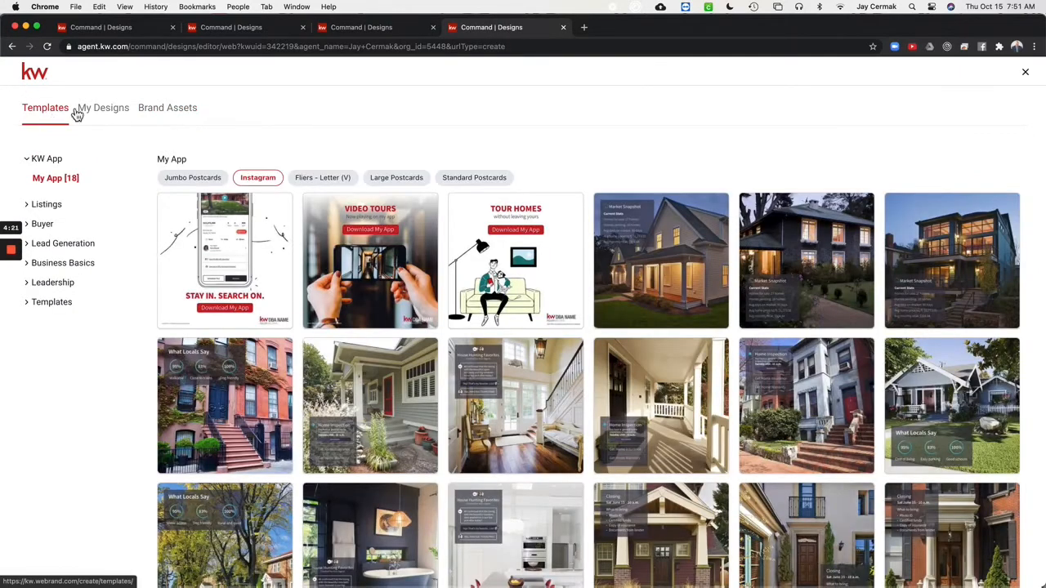
pyautogui.click(166, 107)
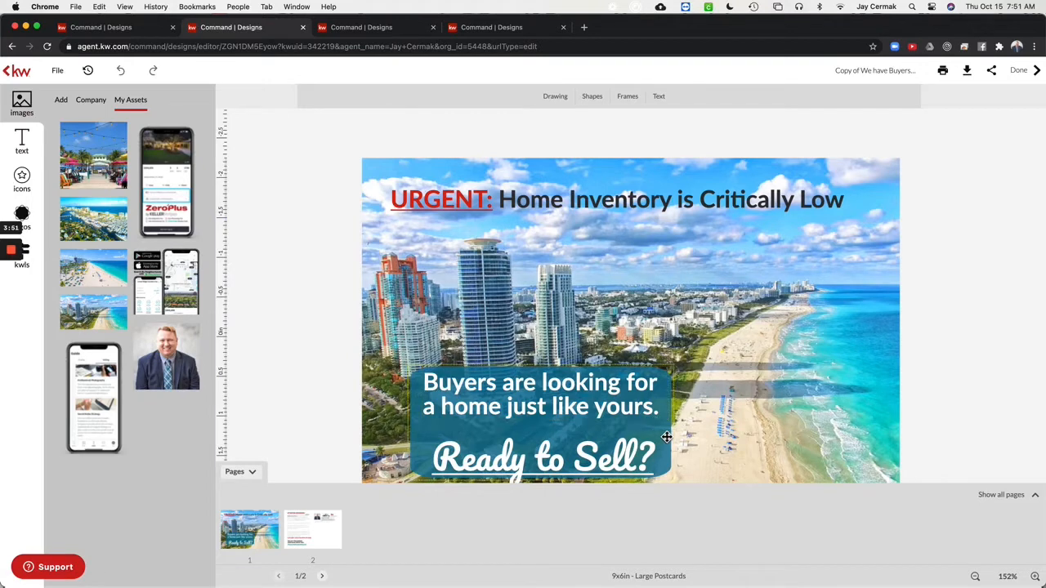
pyautogui.click(593, 96)
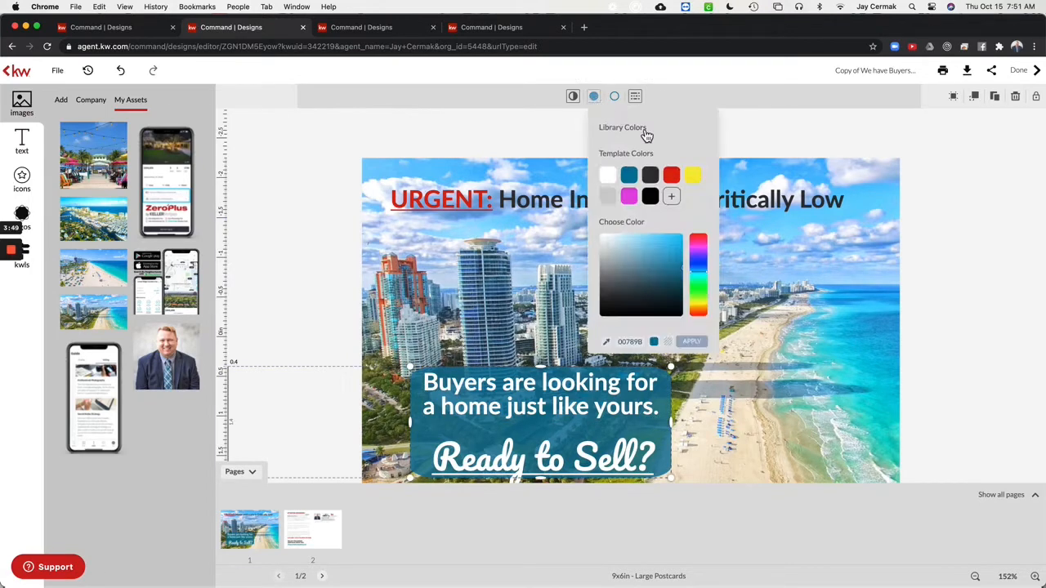
pyautogui.click(622, 127)
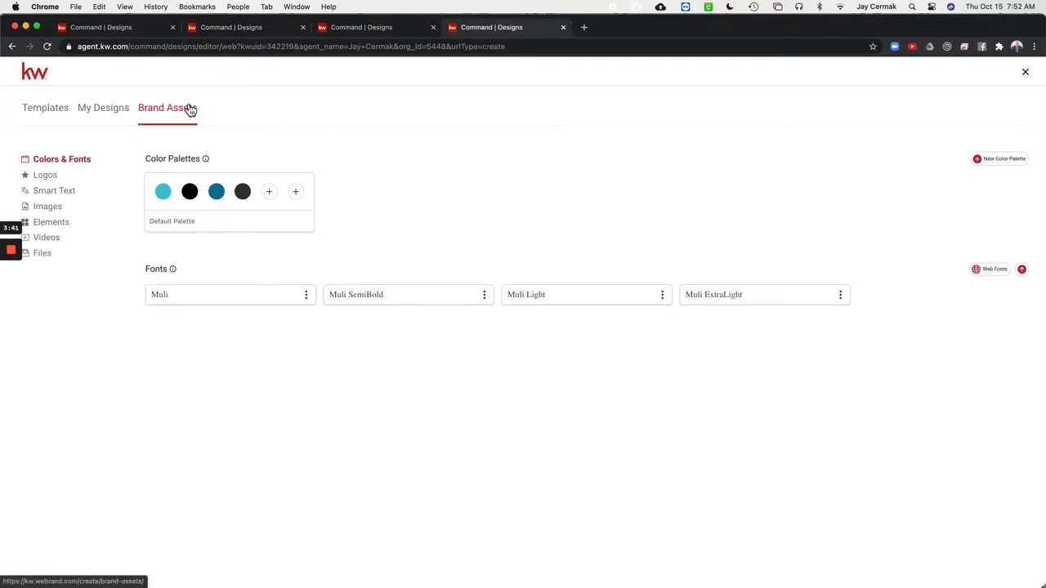
pyautogui.moveTo(164, 191)
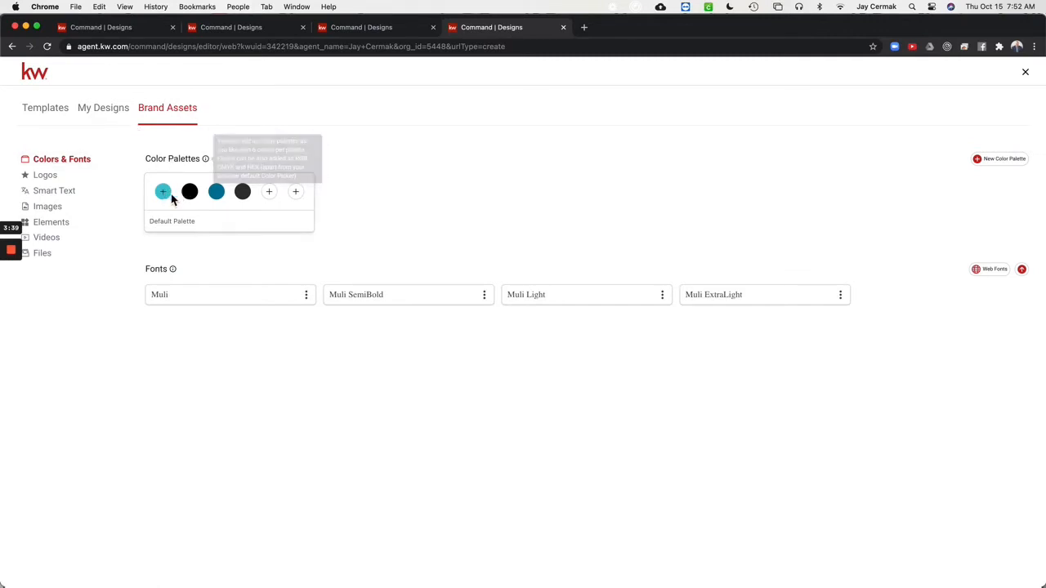
# Add dark red (R133 G0 B0) as a fifth swatch in the Default Palette
pyautogui.click(269, 191)
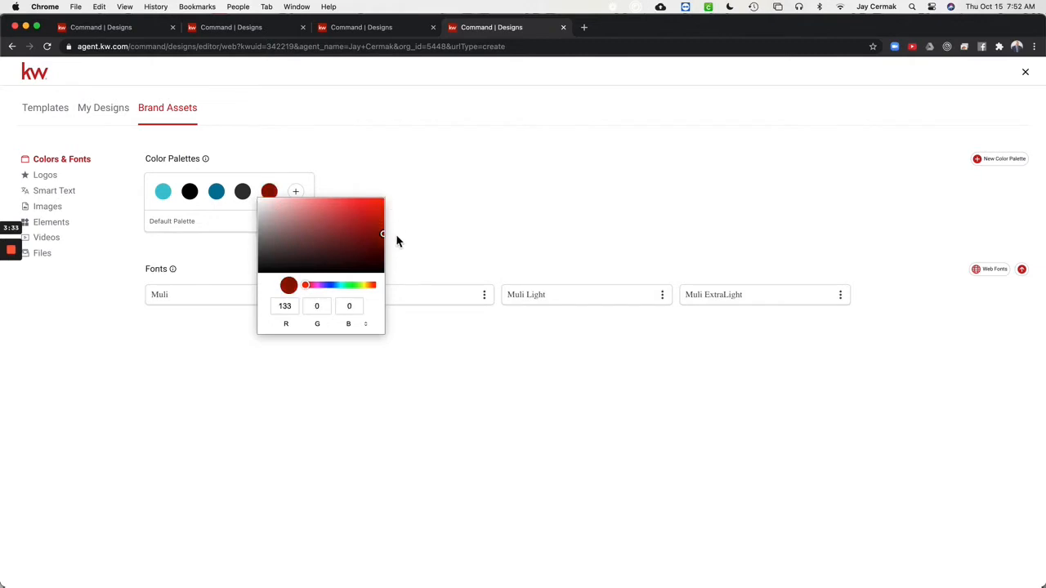
pyautogui.click(409, 184)
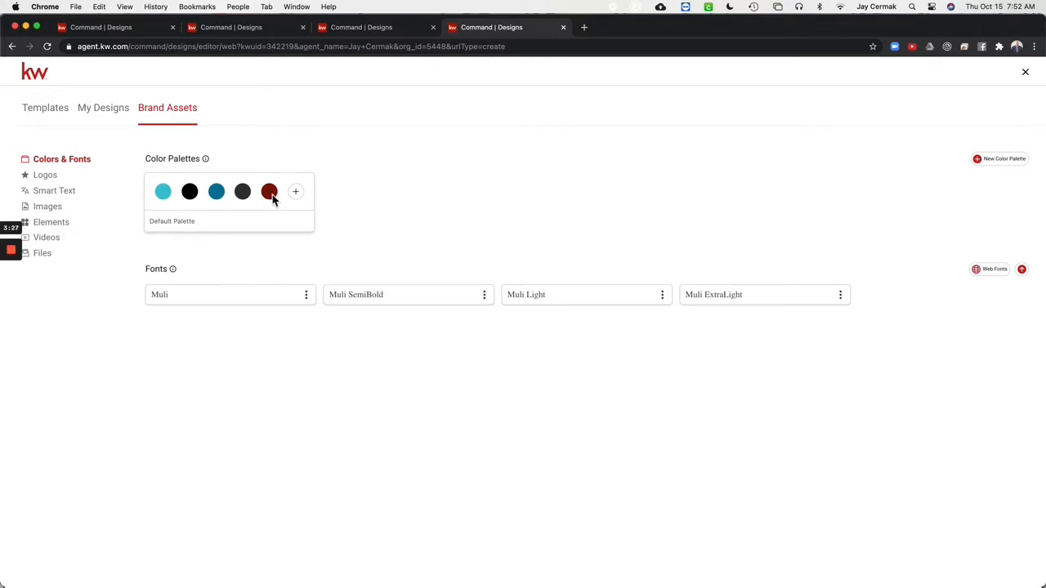
pyautogui.moveTo(948, 275)
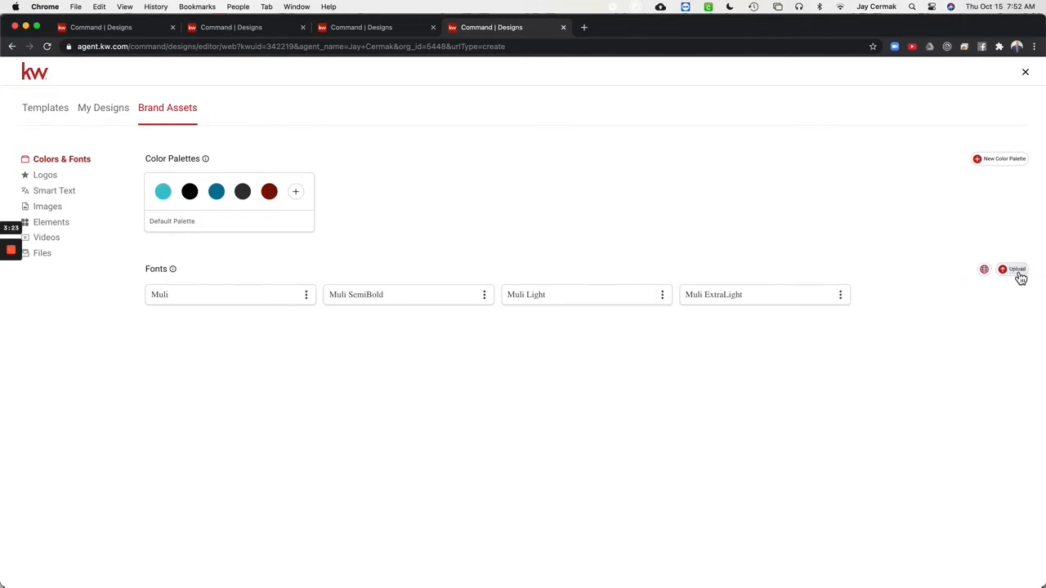
pyautogui.moveTo(771, 311)
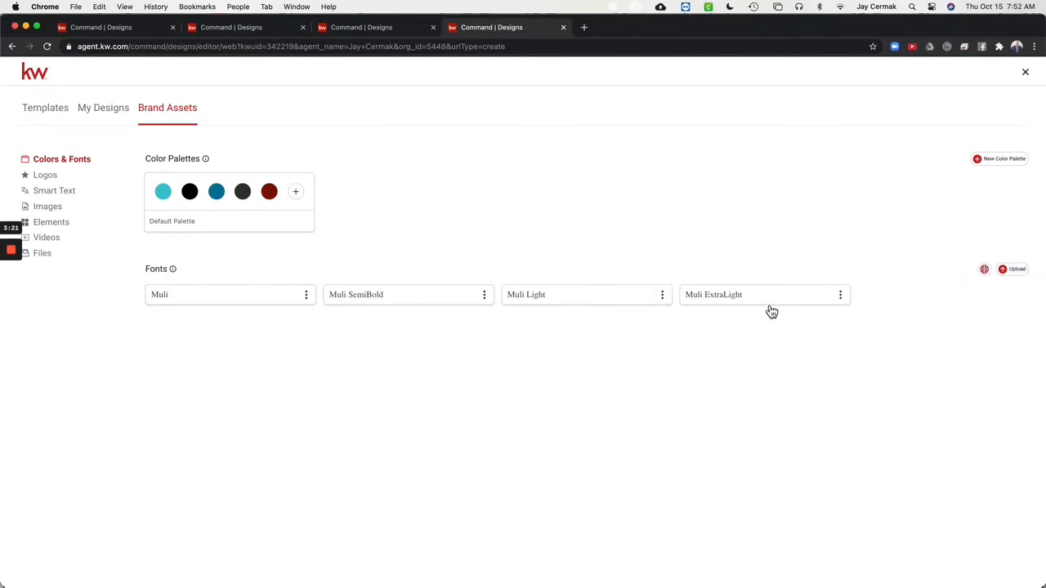
pyautogui.moveTo(359, 225)
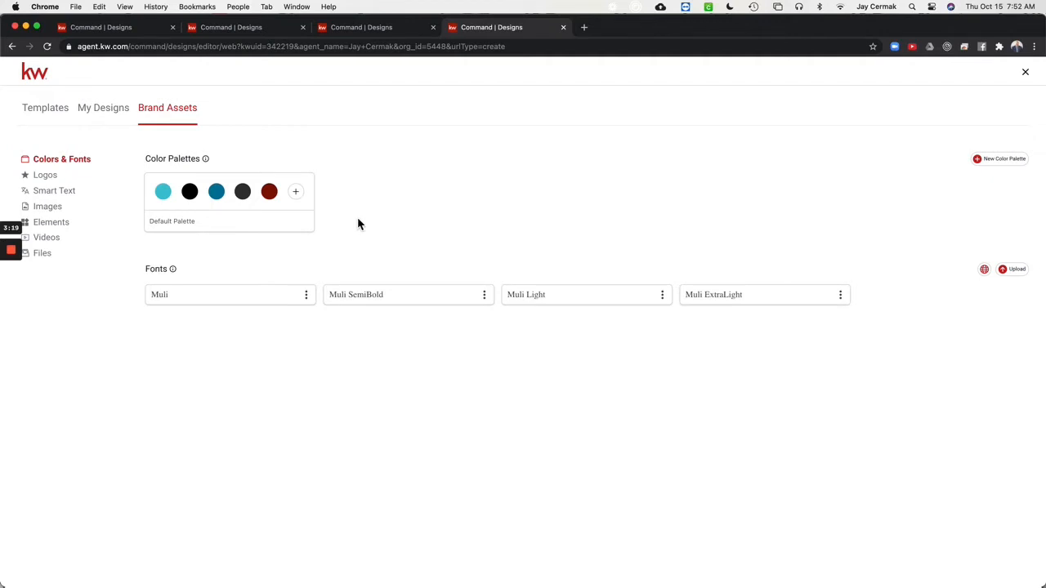
# View the seven uploaded J Team and Keller Williams logos under Brand Assets Logos
pyautogui.click(45, 174)
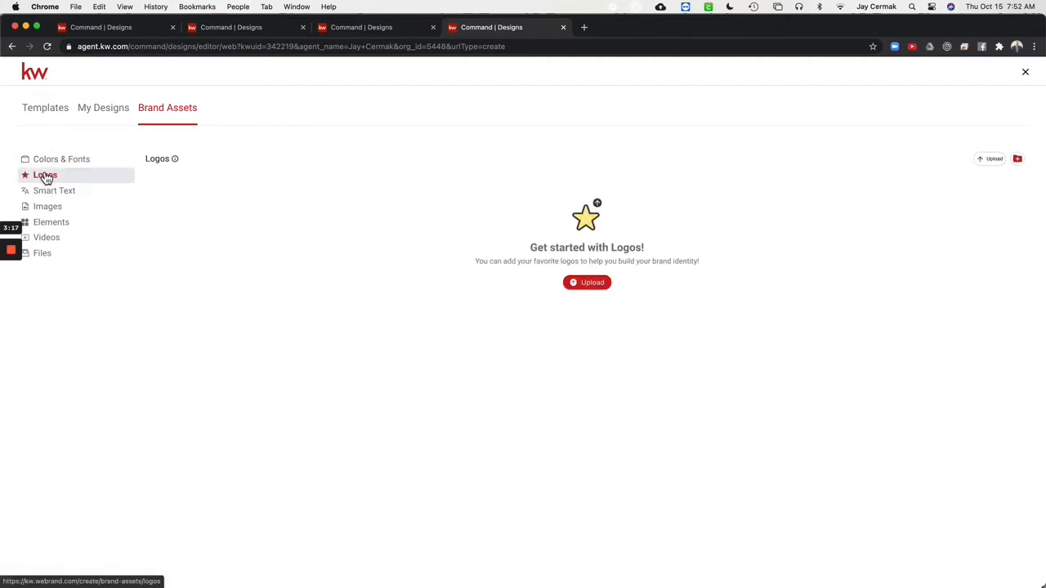
pyautogui.click(44, 174)
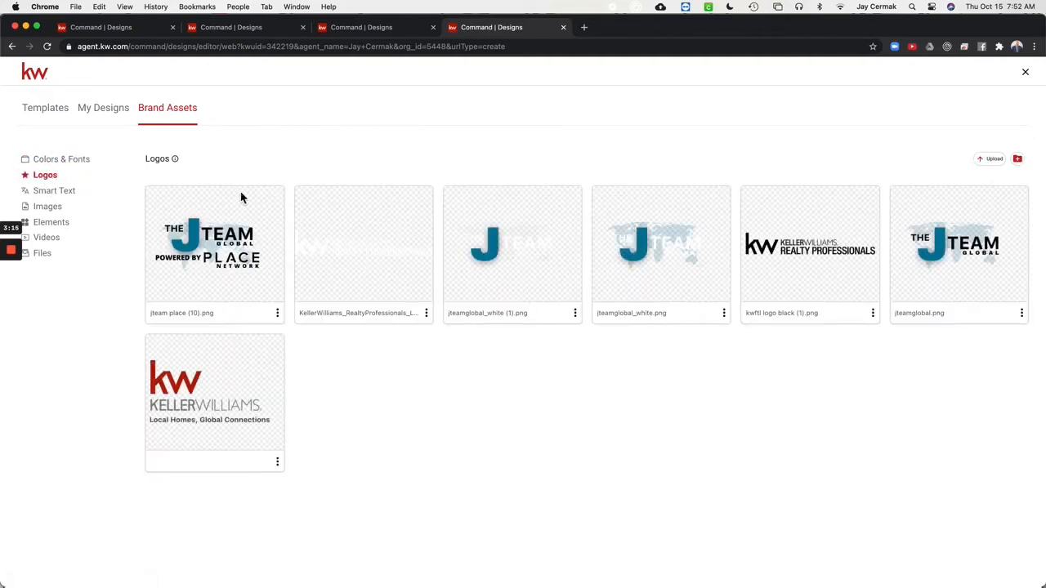
pyautogui.moveTo(958, 246)
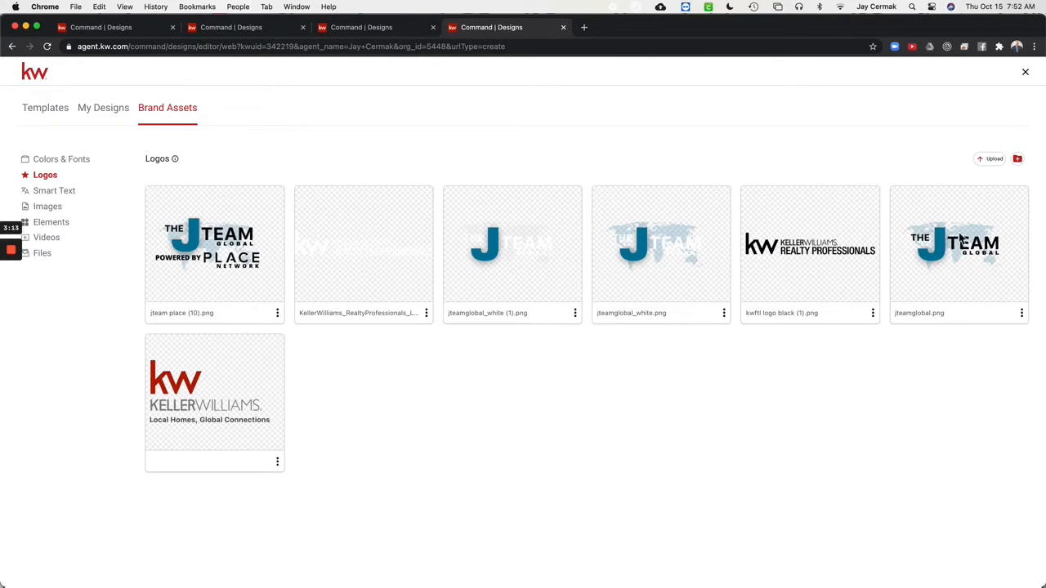
pyautogui.moveTo(216, 258)
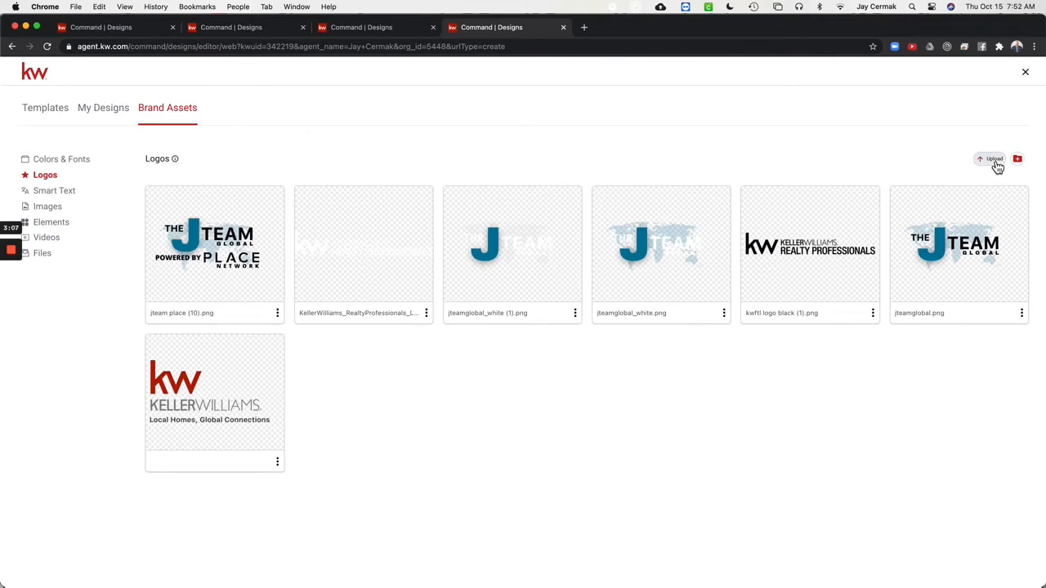
pyautogui.moveTo(741, 146)
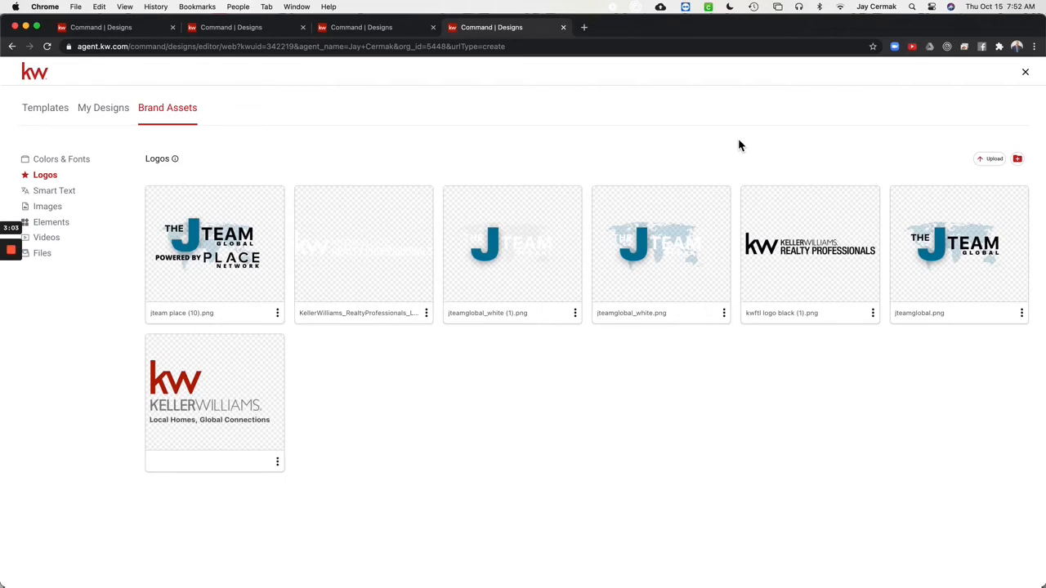
pyautogui.moveTo(529, 319)
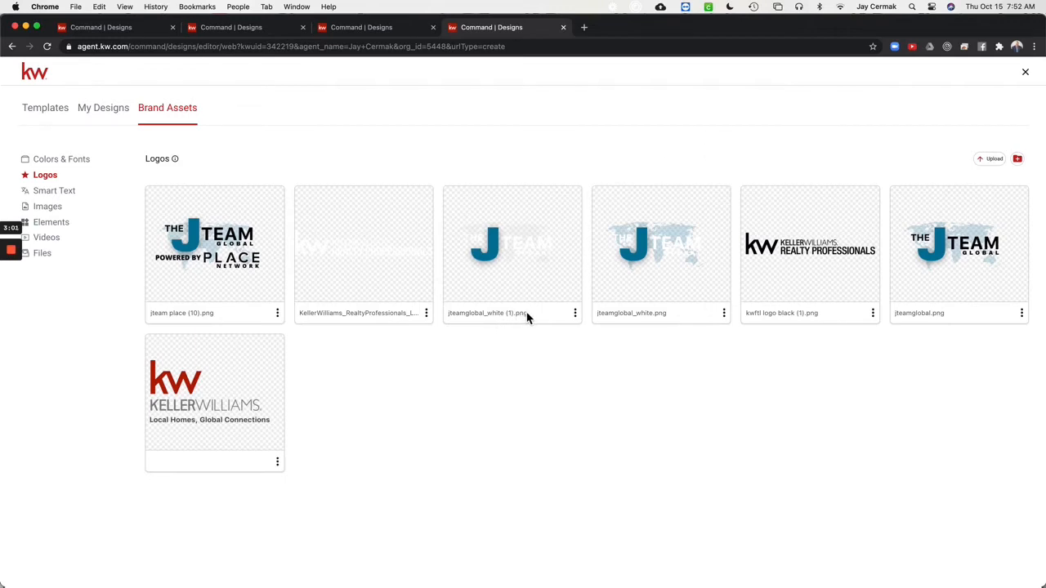
pyautogui.moveTo(565, 284)
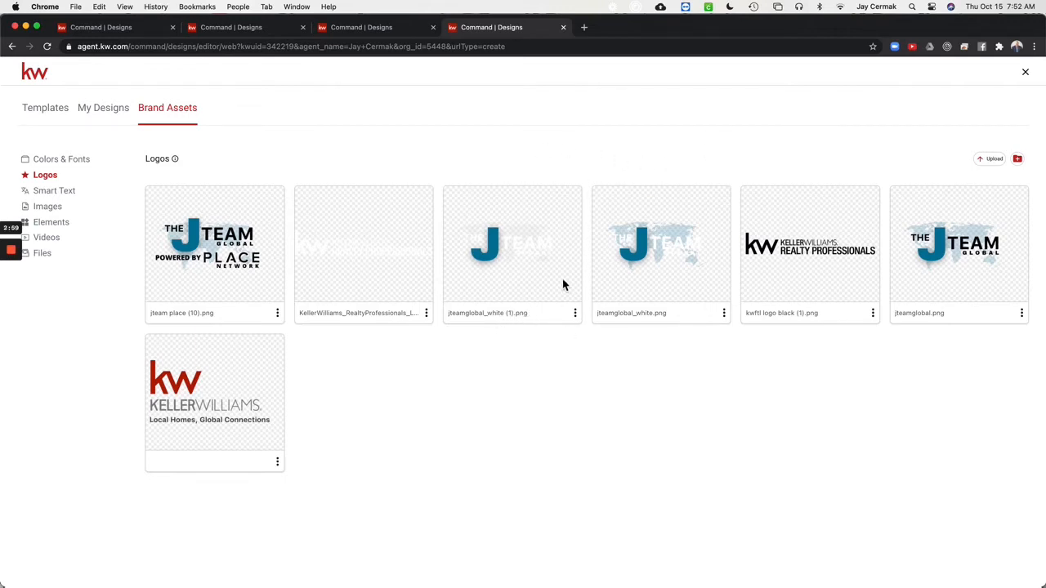
pyautogui.moveTo(991, 260)
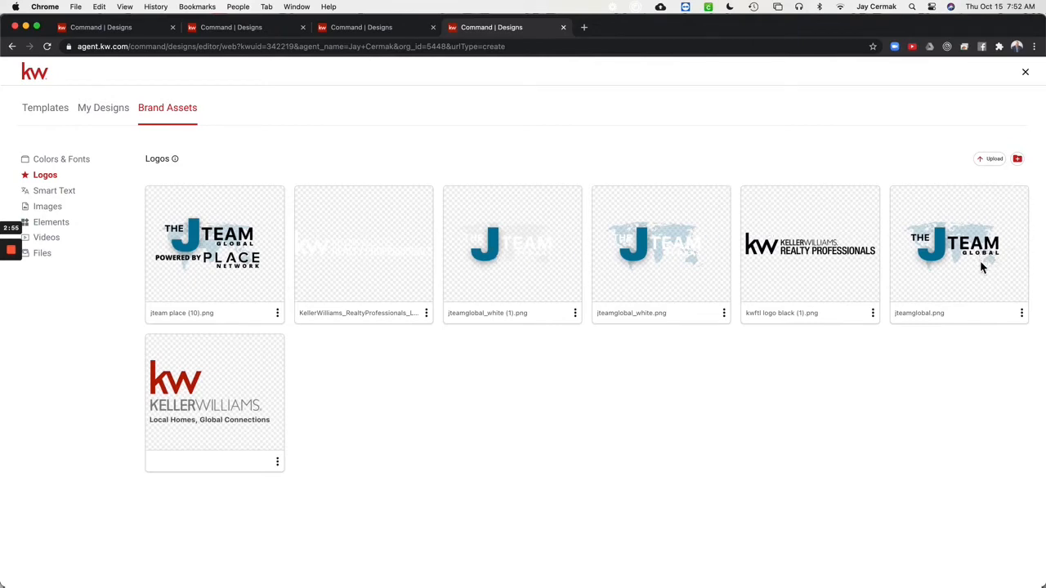
pyautogui.moveTo(840, 172)
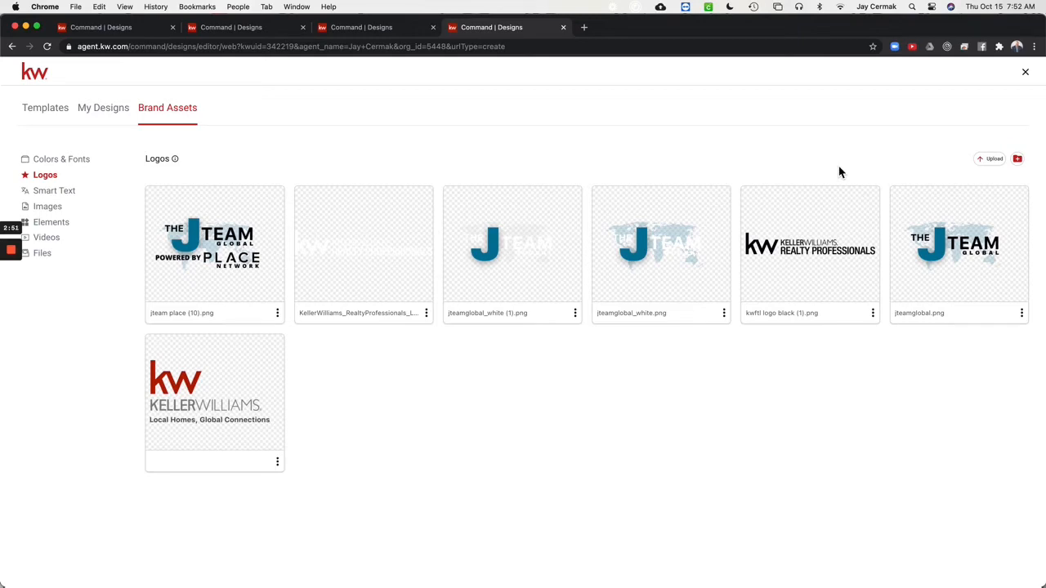
pyautogui.moveTo(192, 315)
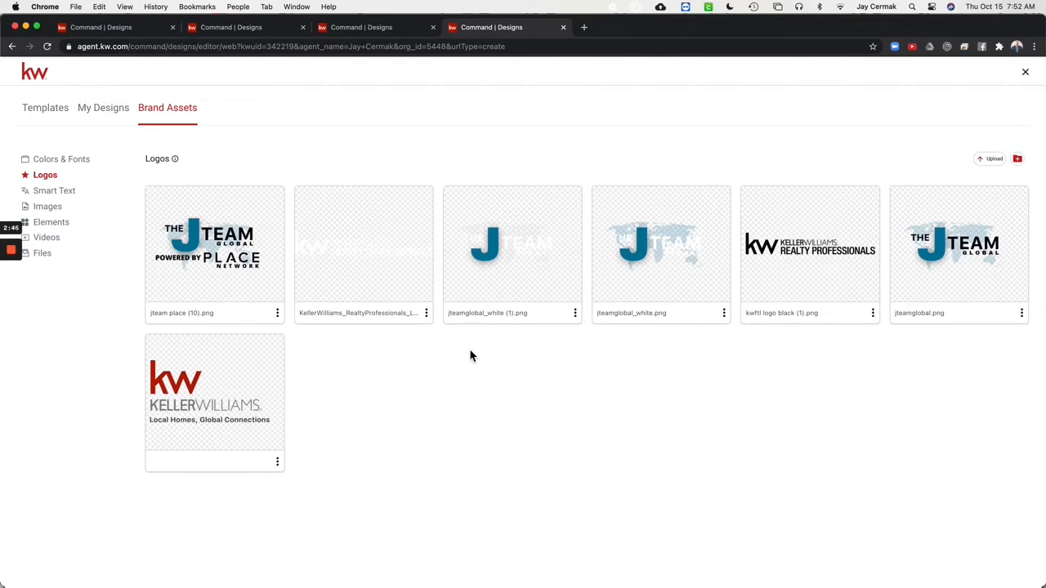
# View the saved Smart Text fields: phone, email, slogan, website, address and tag line
pyautogui.click(55, 190)
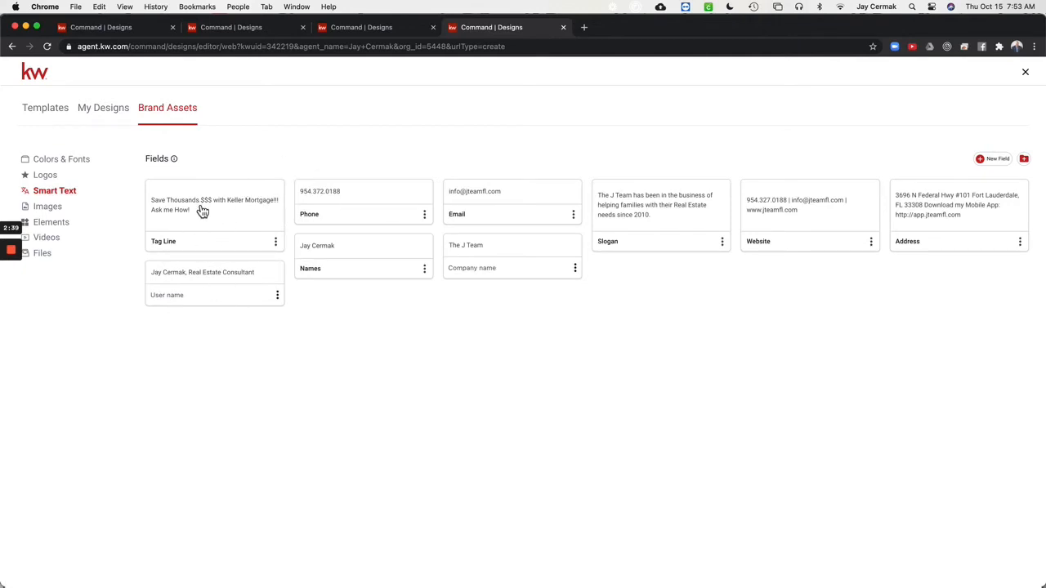
pyautogui.moveTo(688, 176)
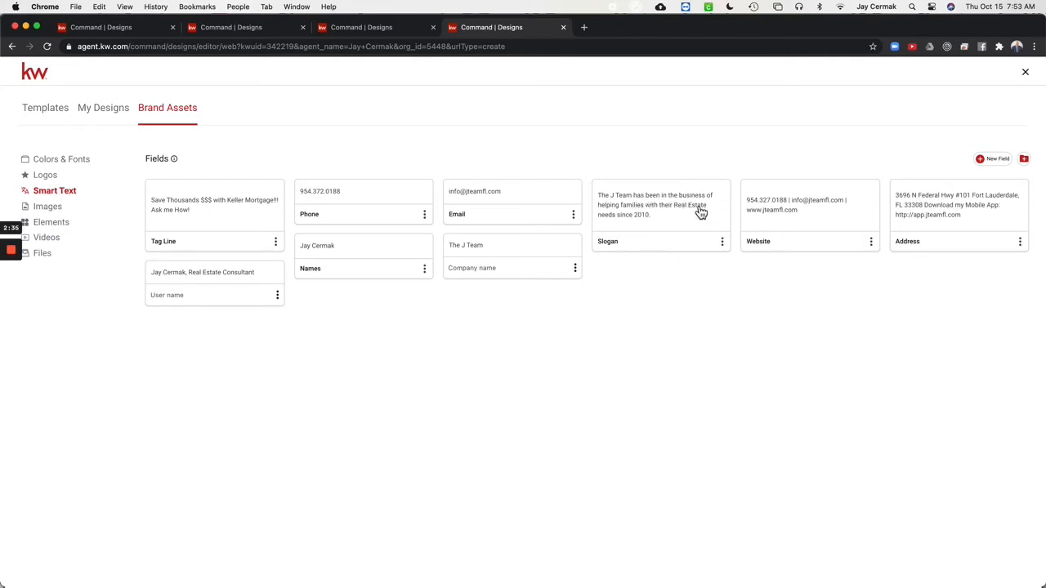
pyautogui.moveTo(979, 222)
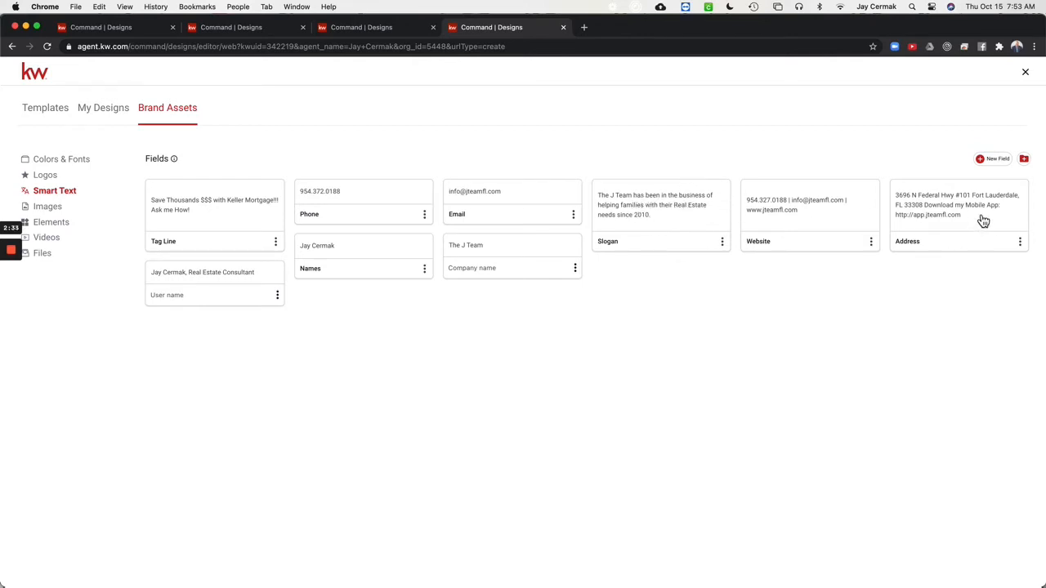
pyautogui.moveTo(450, 361)
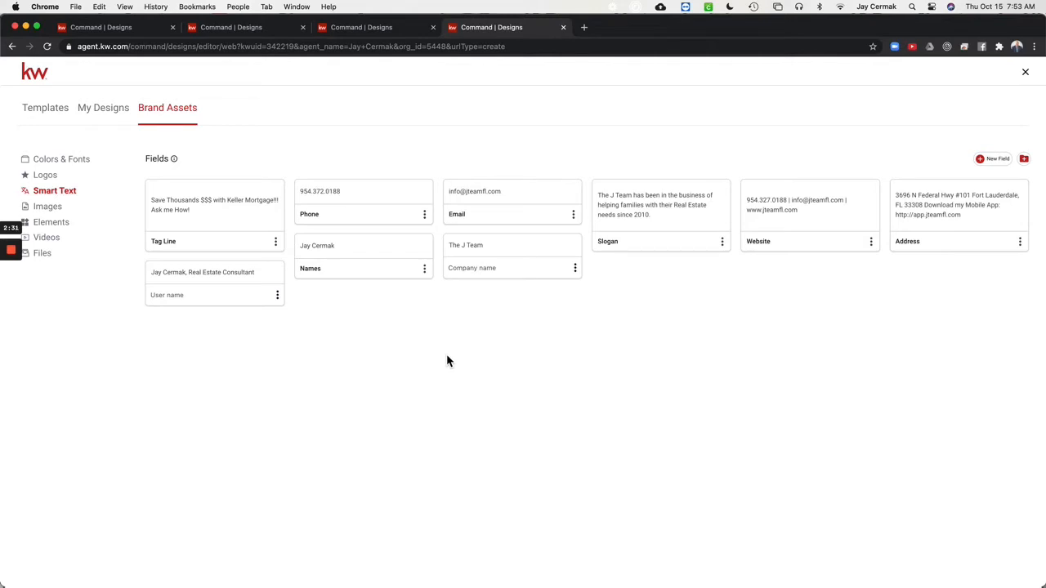
pyautogui.moveTo(47, 206)
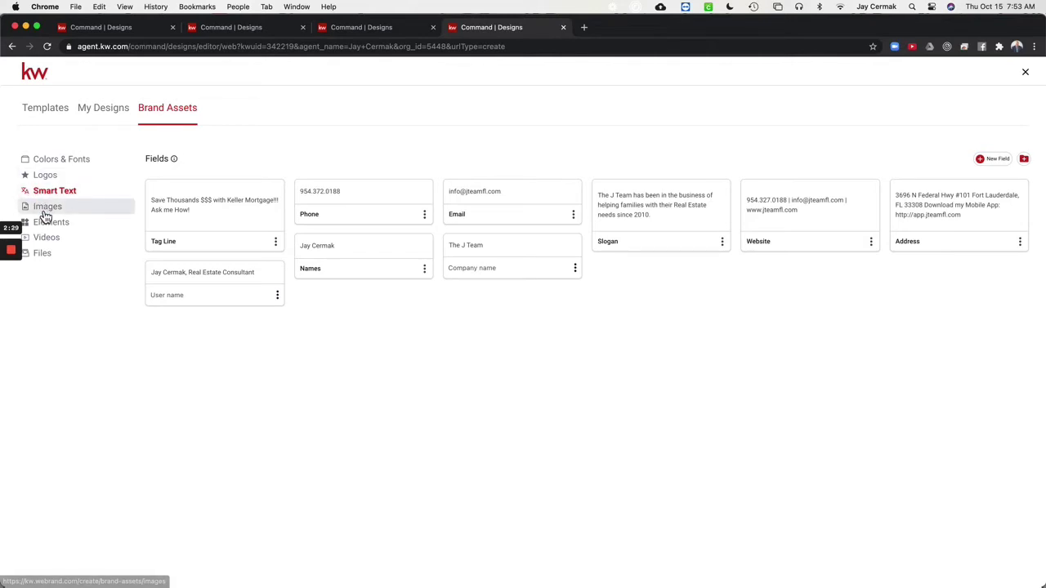
pyautogui.click(46, 206)
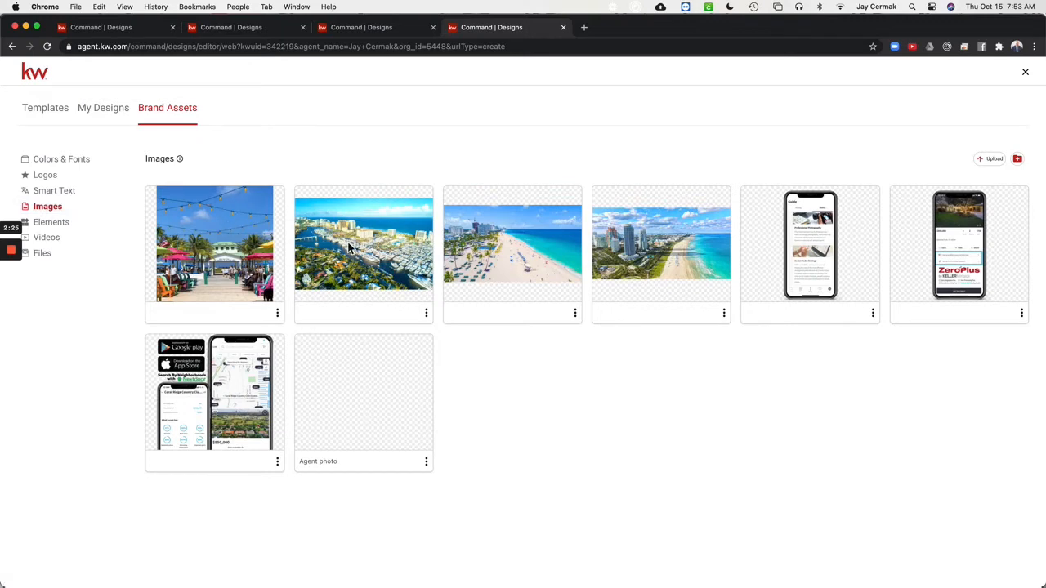
pyautogui.moveTo(624, 283)
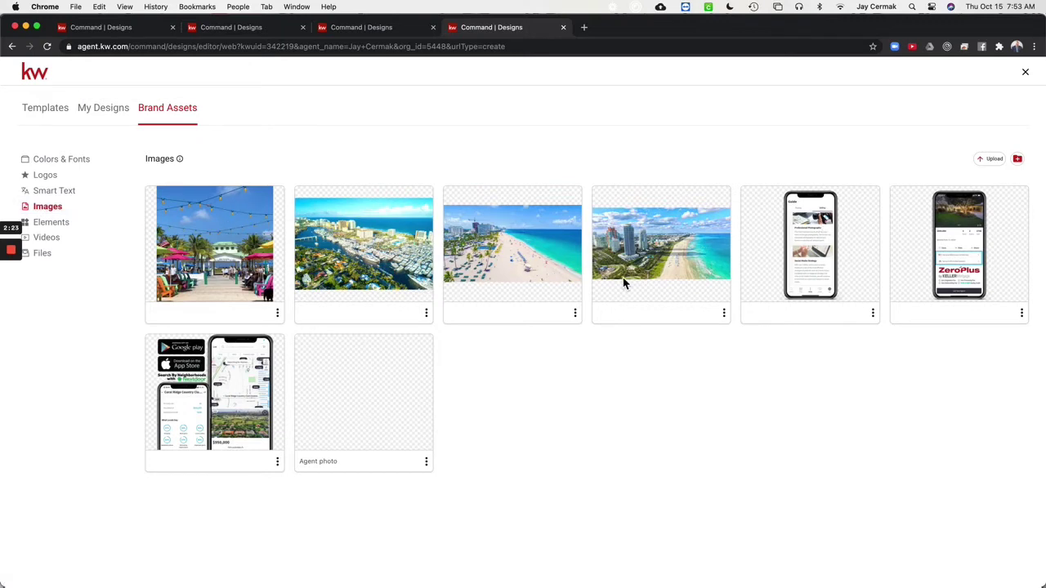
pyautogui.moveTo(647, 244)
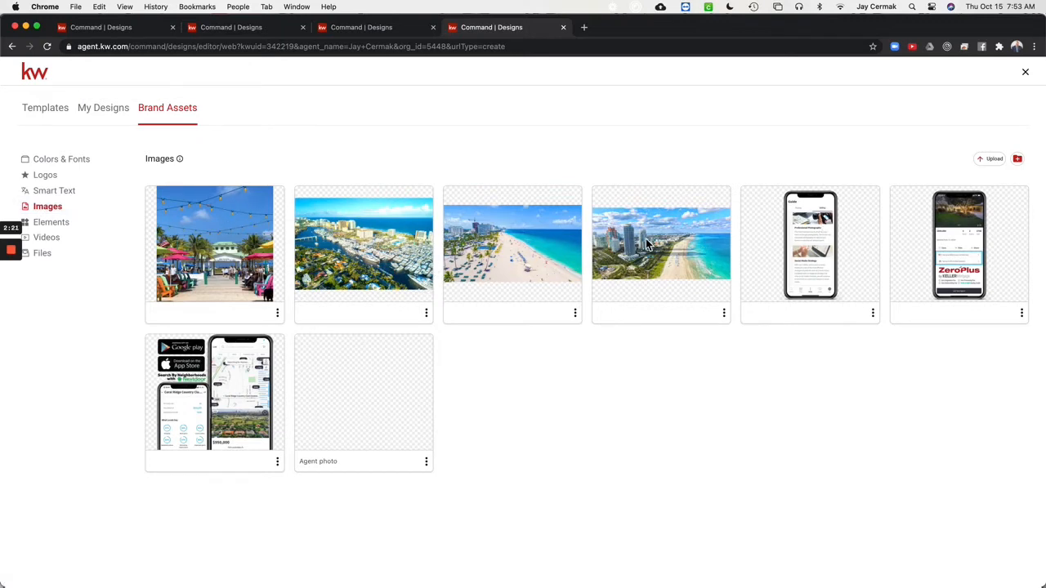
pyautogui.moveTo(470, 267)
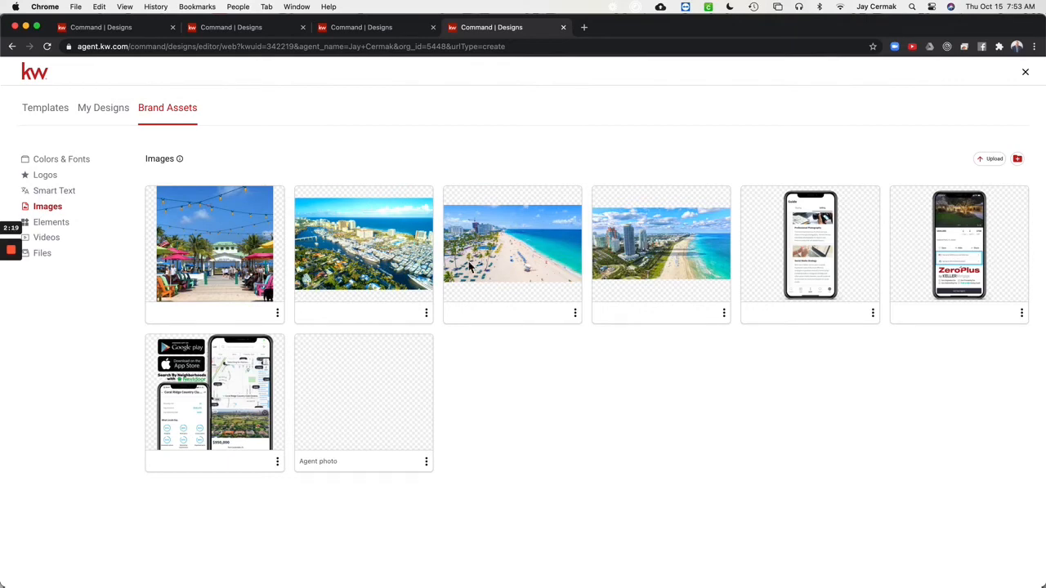
pyautogui.moveTo(824, 270)
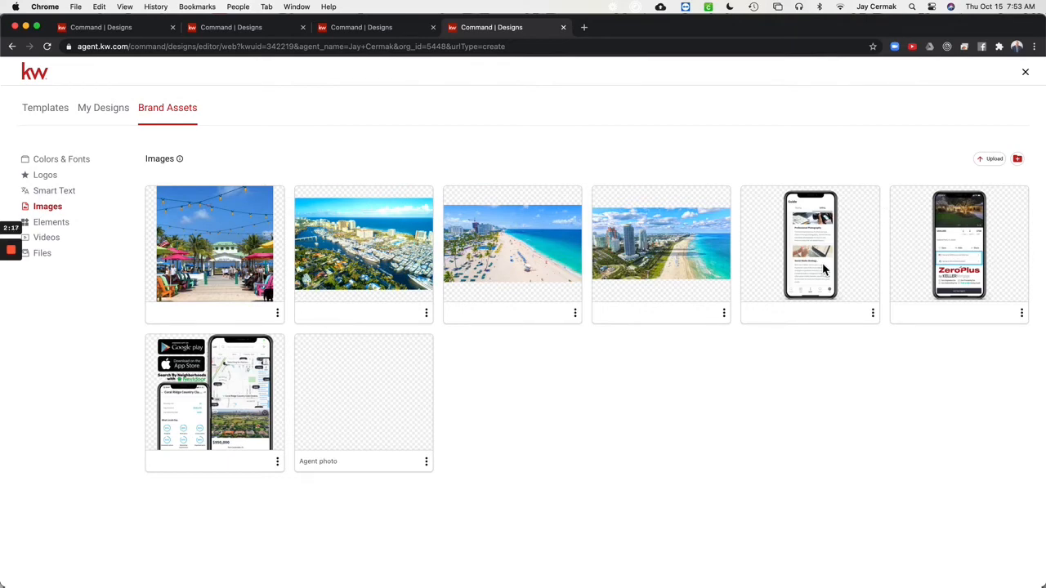
pyautogui.moveTo(933, 282)
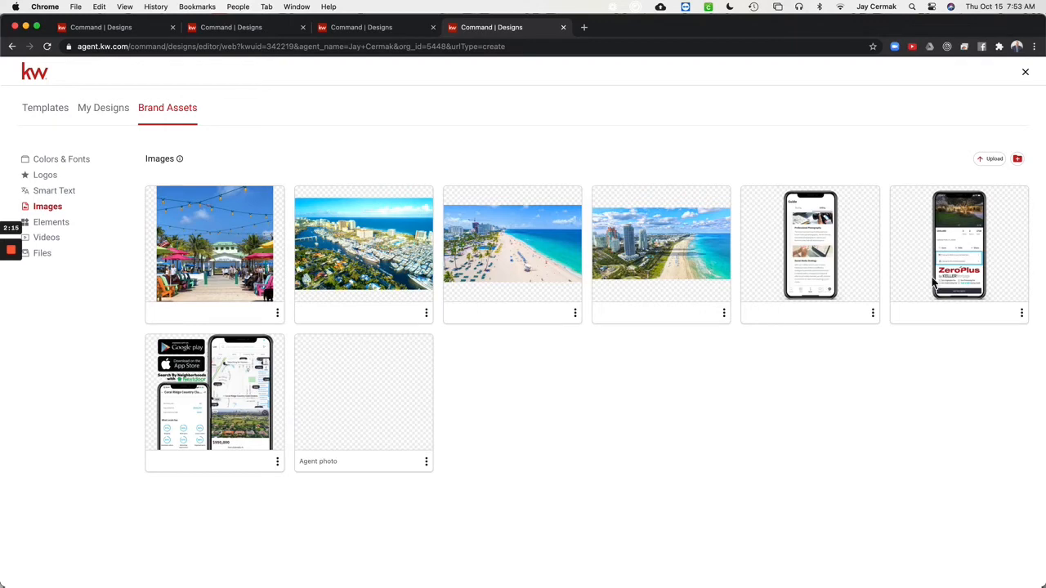
pyautogui.moveTo(981, 261)
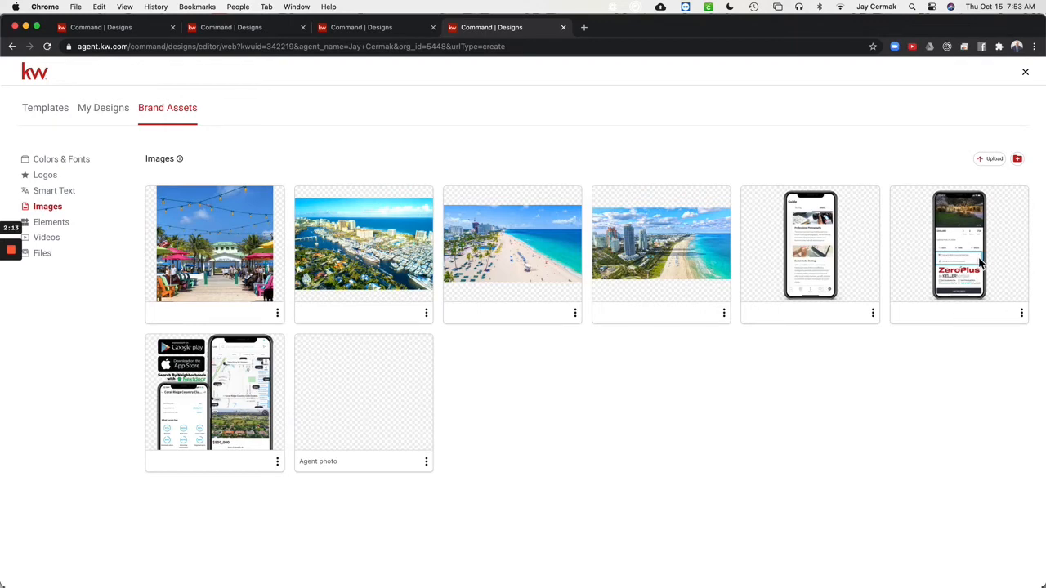
pyautogui.moveTo(991, 259)
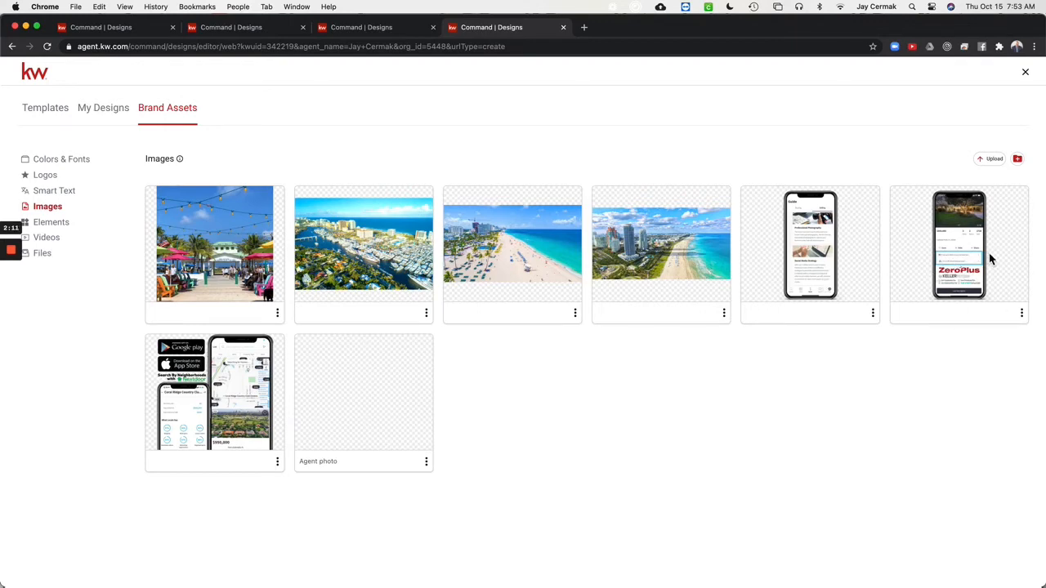
pyautogui.moveTo(168, 383)
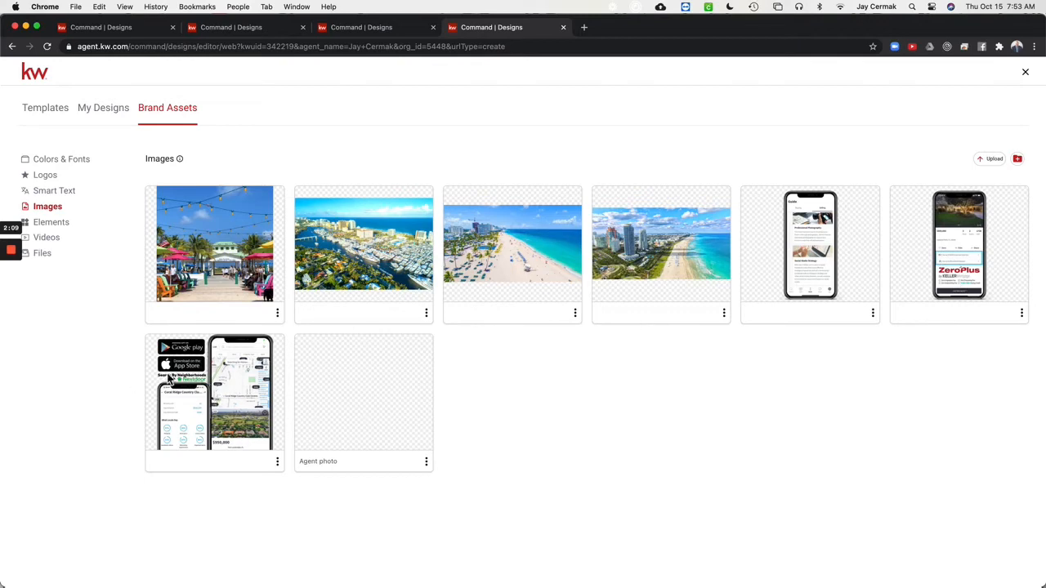
pyautogui.moveTo(185, 408)
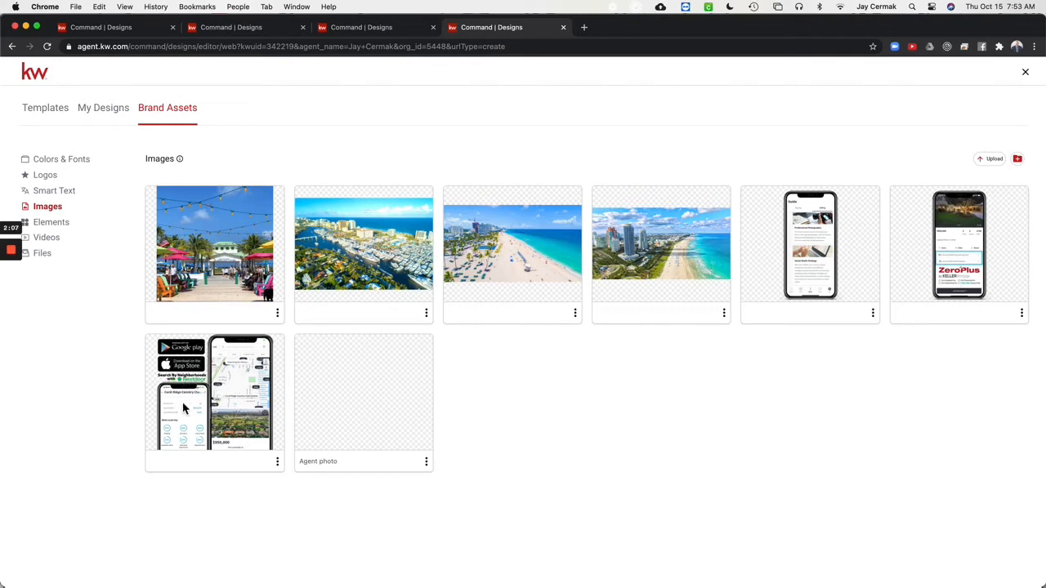
pyautogui.moveTo(645, 449)
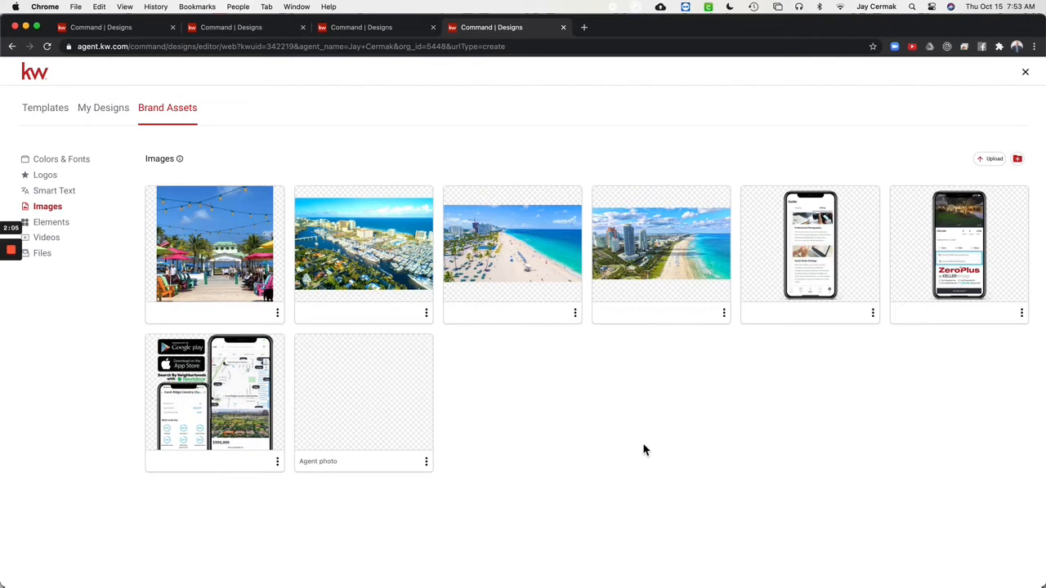
pyautogui.moveTo(991, 158)
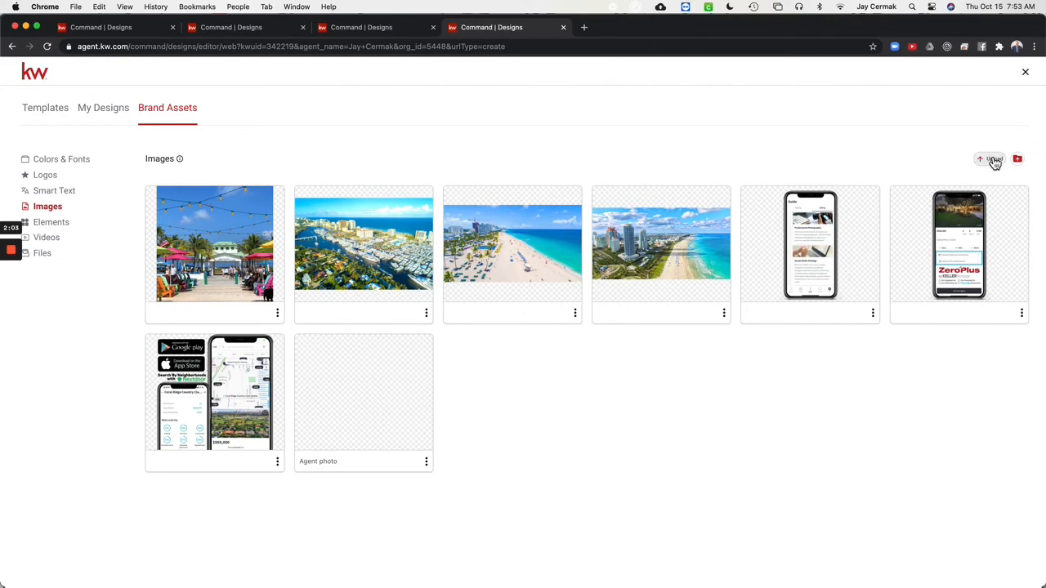
# Upload IMG_5877.jpeg from Downloads on this device into the Brand Assets Images collection
pyautogui.click(990, 159)
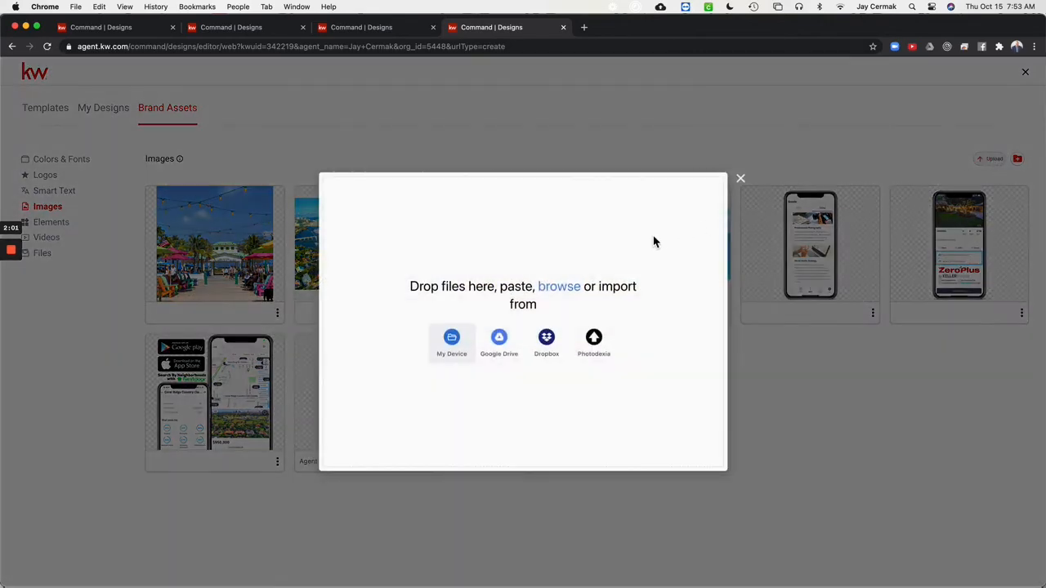
pyautogui.moveTo(546, 350)
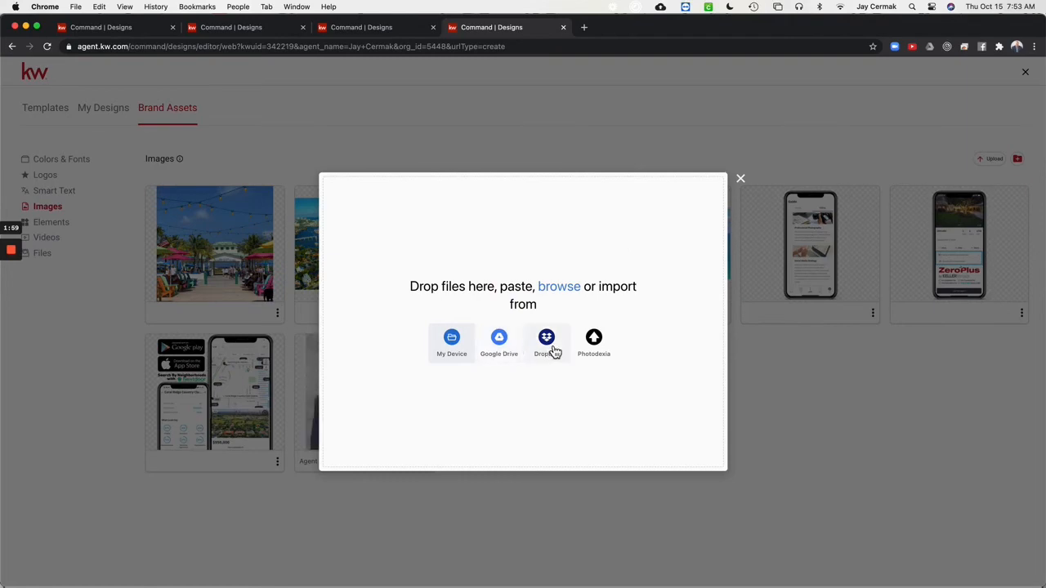
pyautogui.moveTo(459, 319)
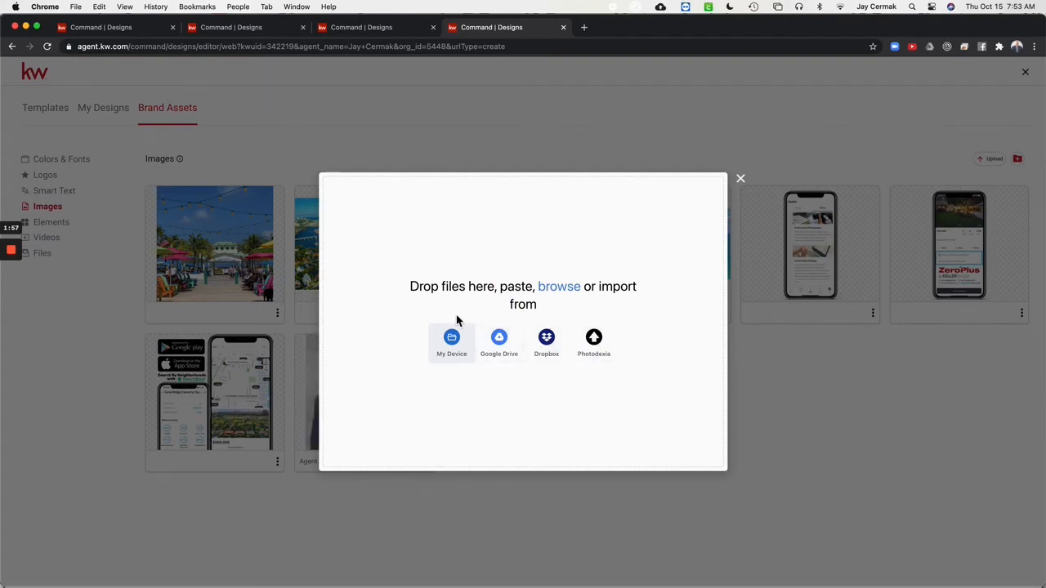
pyautogui.click(451, 337)
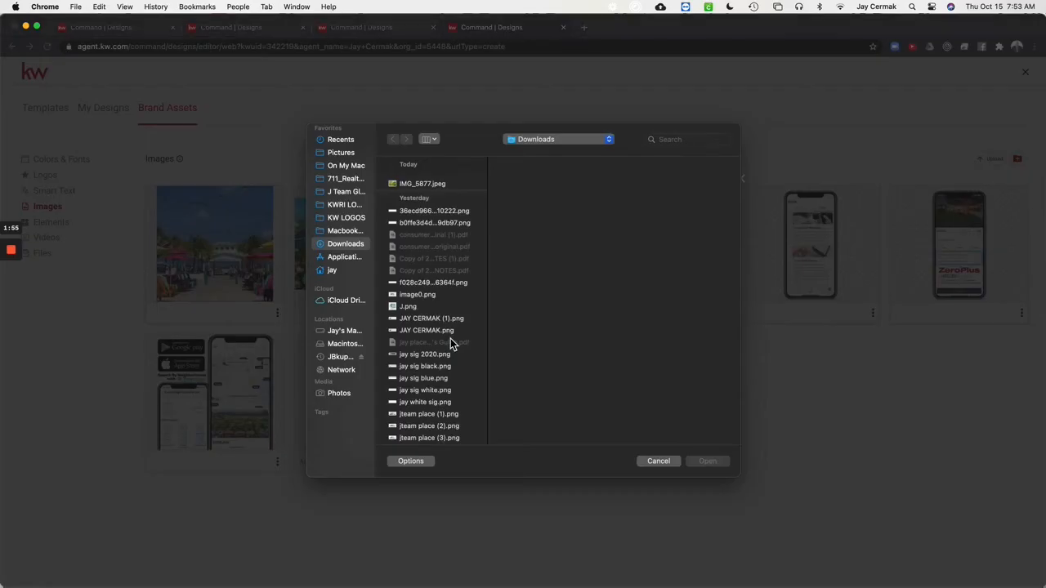
pyautogui.click(422, 183)
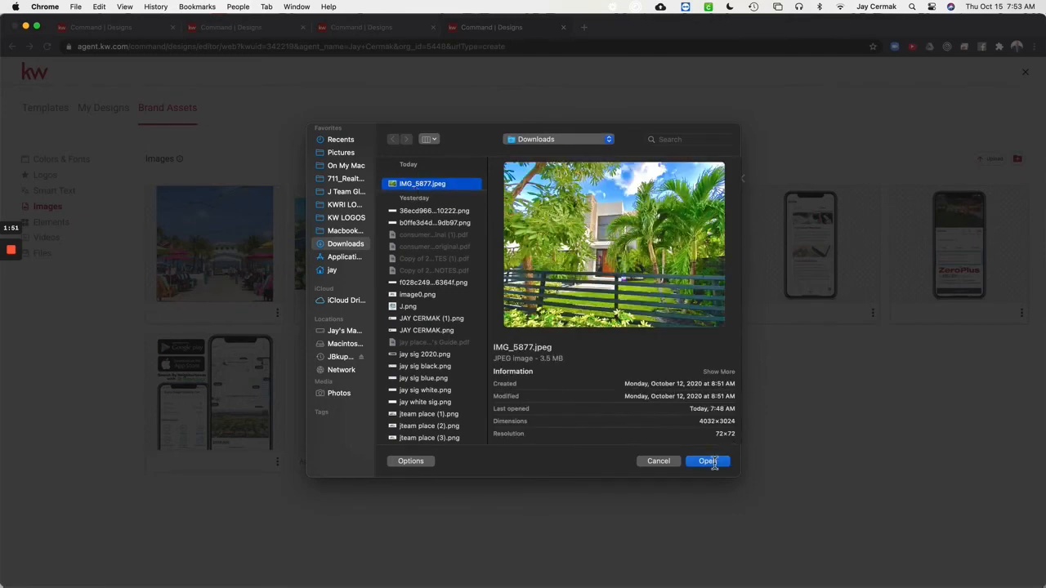
pyautogui.click(708, 461)
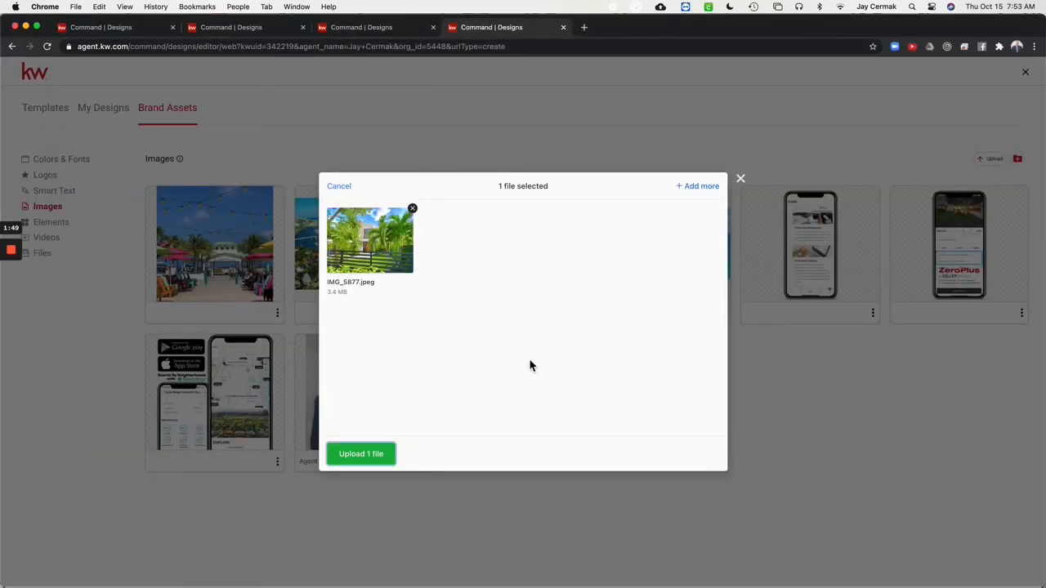
pyautogui.click(360, 453)
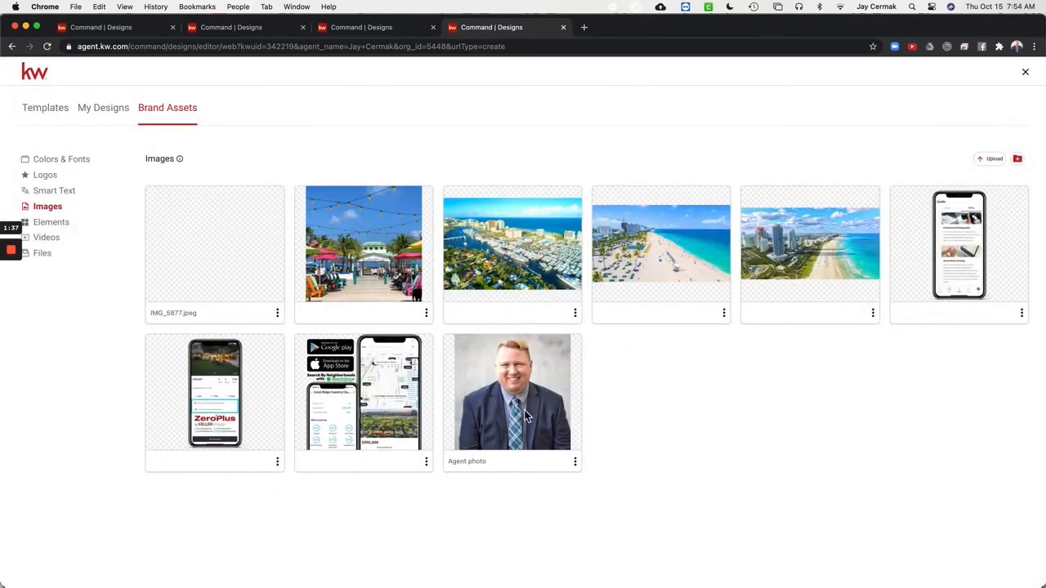
pyautogui.moveTo(223, 310)
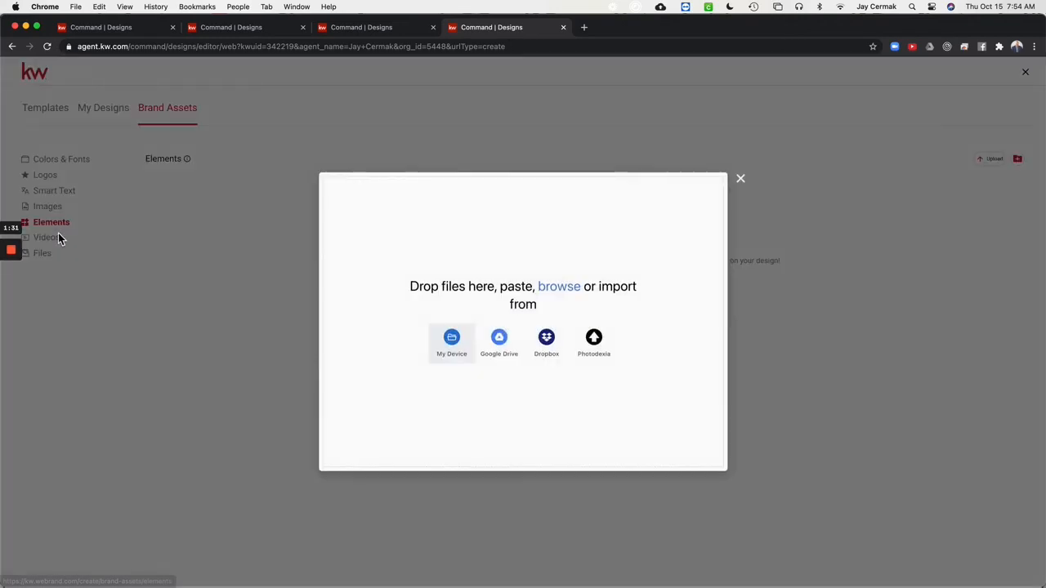
# Look through the Elements, Videos and Colors & Fonts sections, then go to My Designs
pyautogui.click(741, 178)
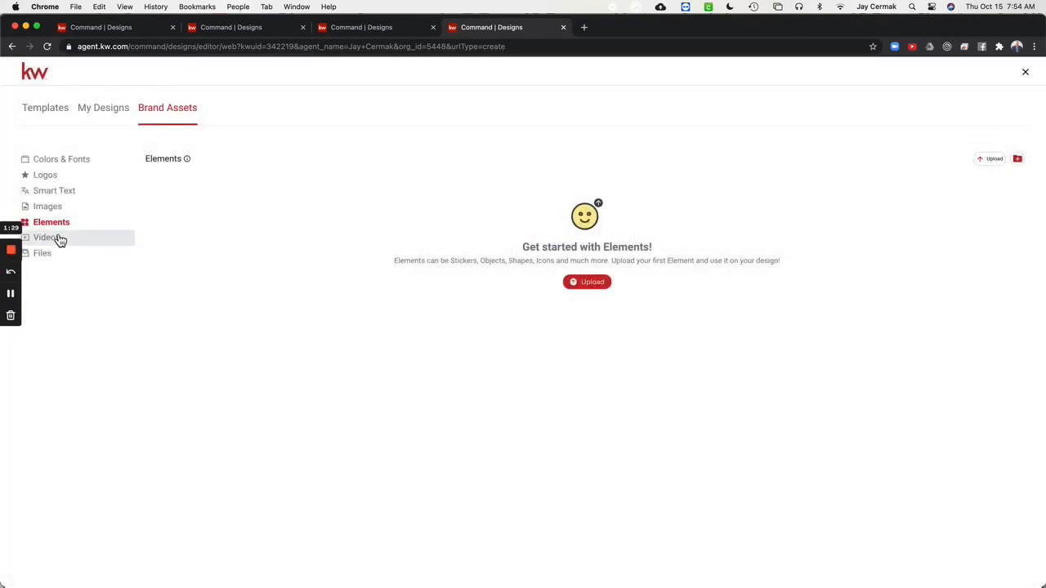
pyautogui.click(47, 237)
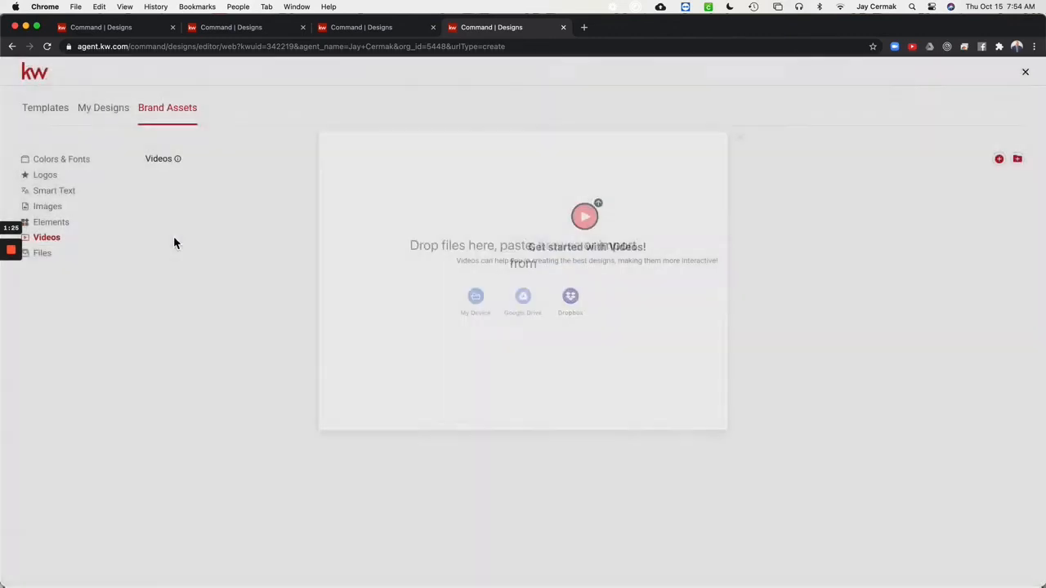
pyautogui.click(42, 253)
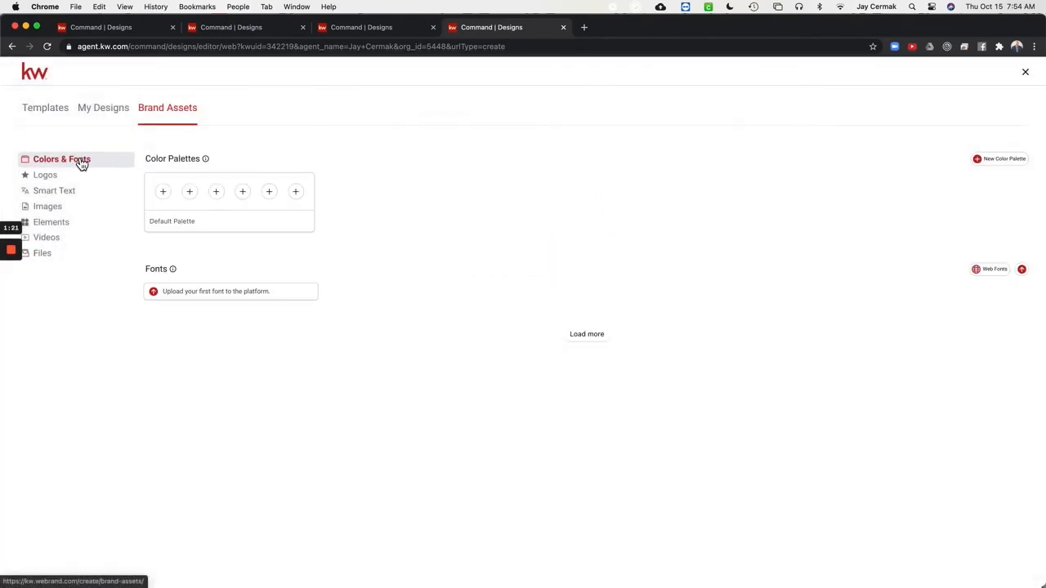
pyautogui.click(103, 107)
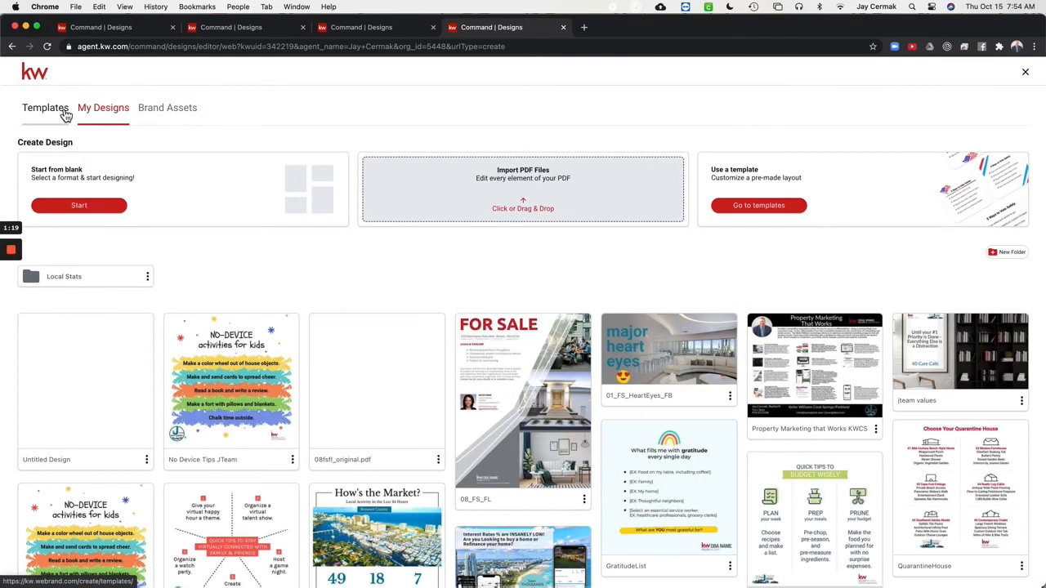
# Replace the URGENT Home Inventory postcard's beach background with the uploaded home photo from My Assets
pyautogui.click(45, 108)
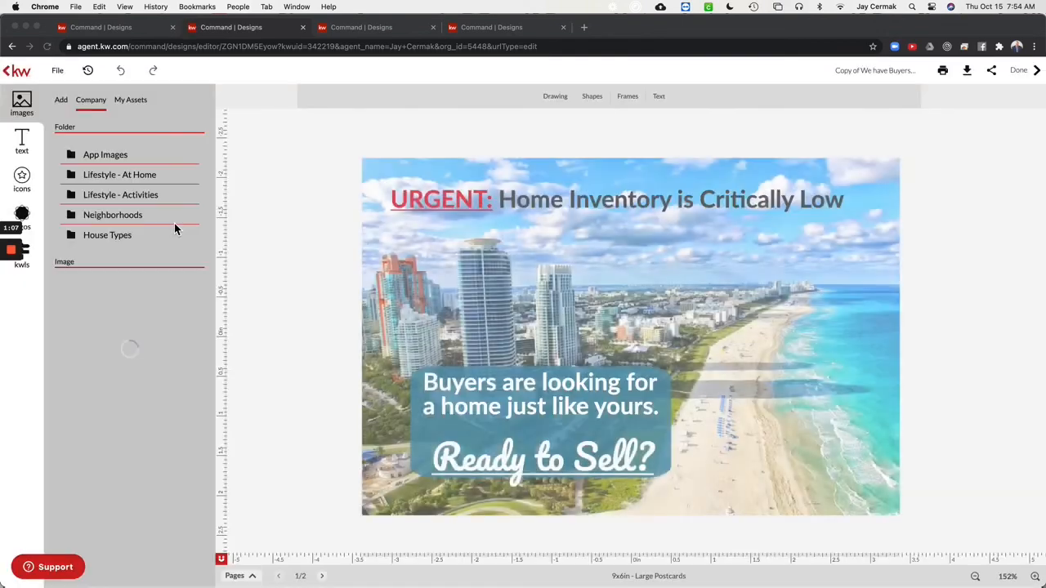
pyautogui.click(130, 100)
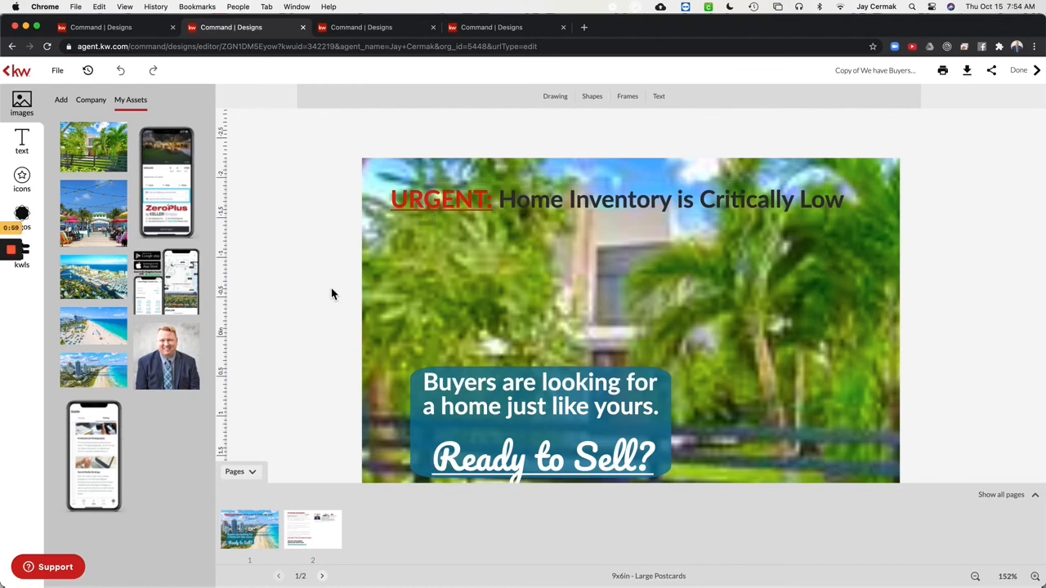
pyautogui.moveTo(332, 324)
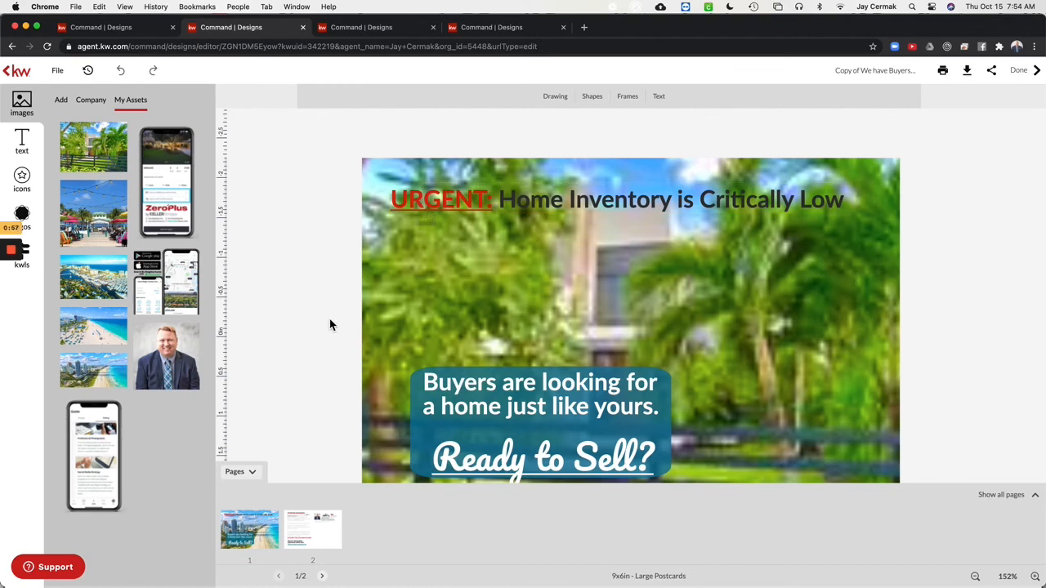
pyautogui.moveTo(577, 361)
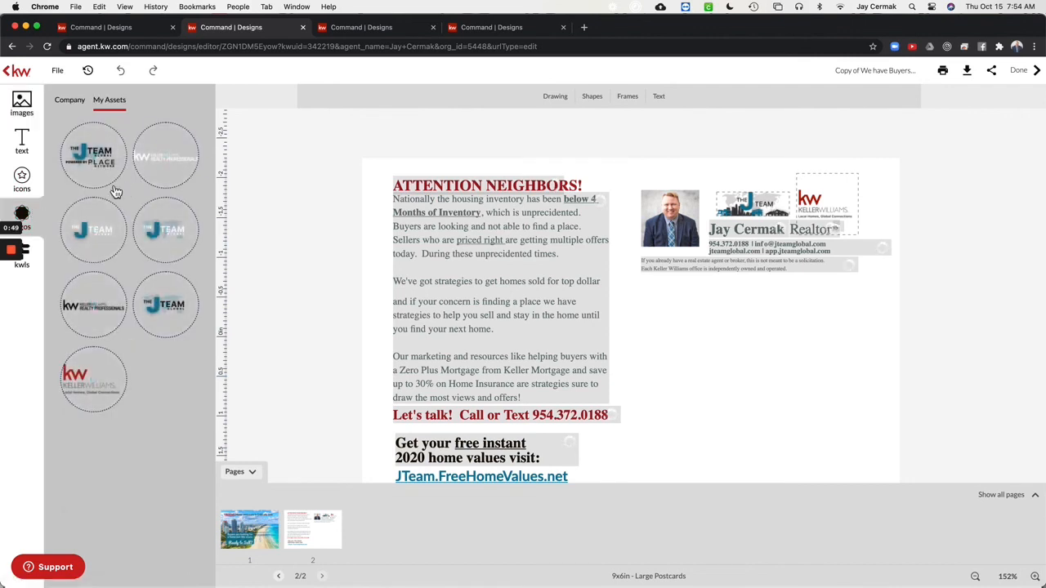
pyautogui.moveTo(175, 383)
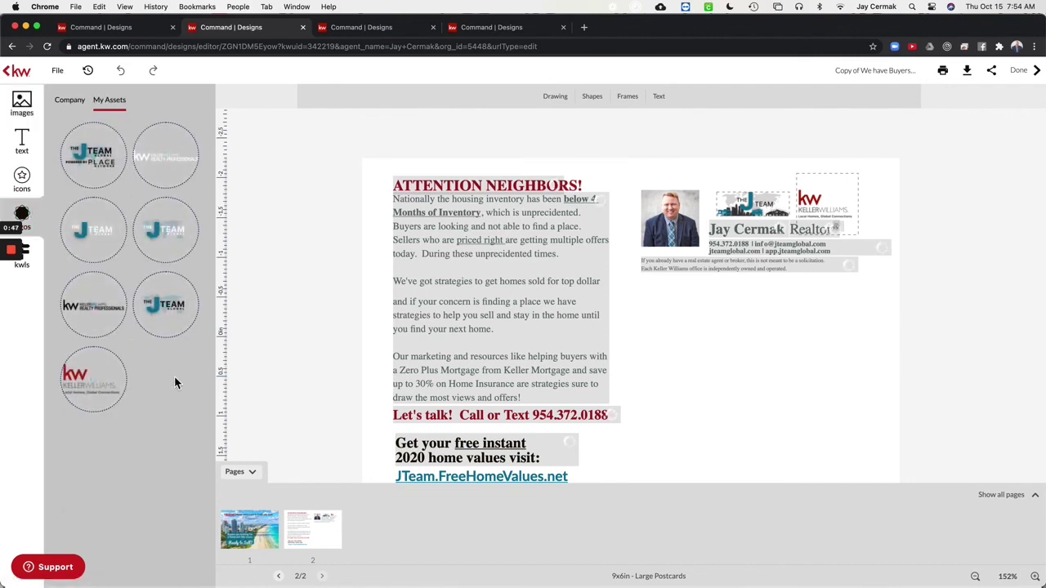
pyautogui.moveTo(373, 271)
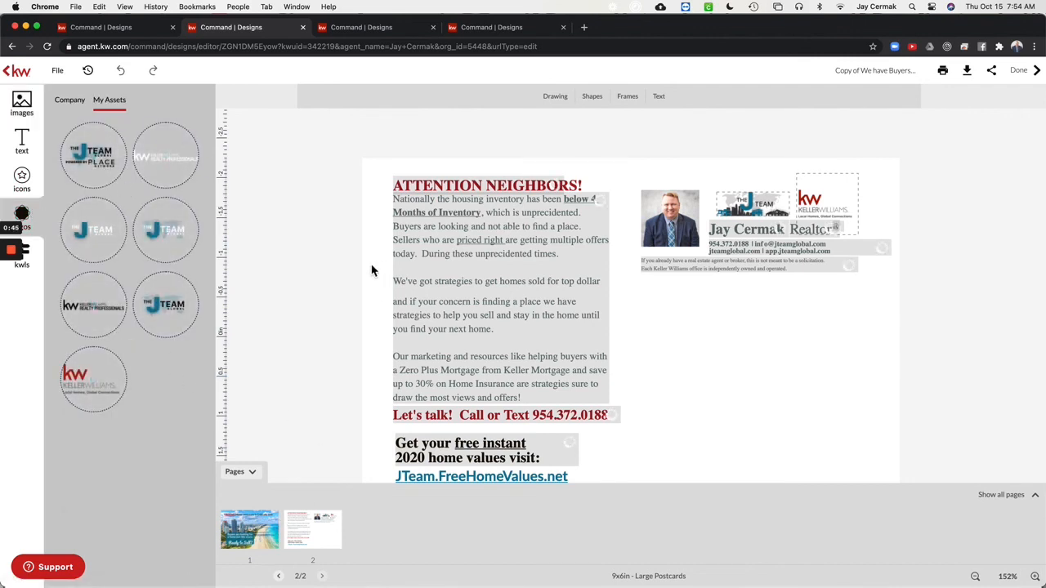
# Return to the dashboard and view the J Team and Keller Williams logos in Brand Assets
pyautogui.click(360, 27)
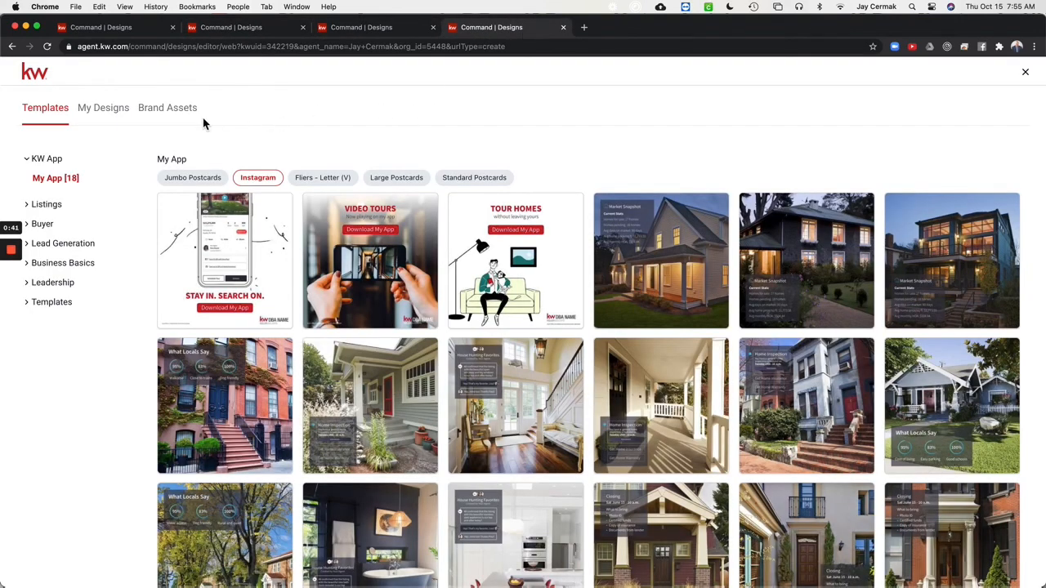
pyautogui.click(167, 107)
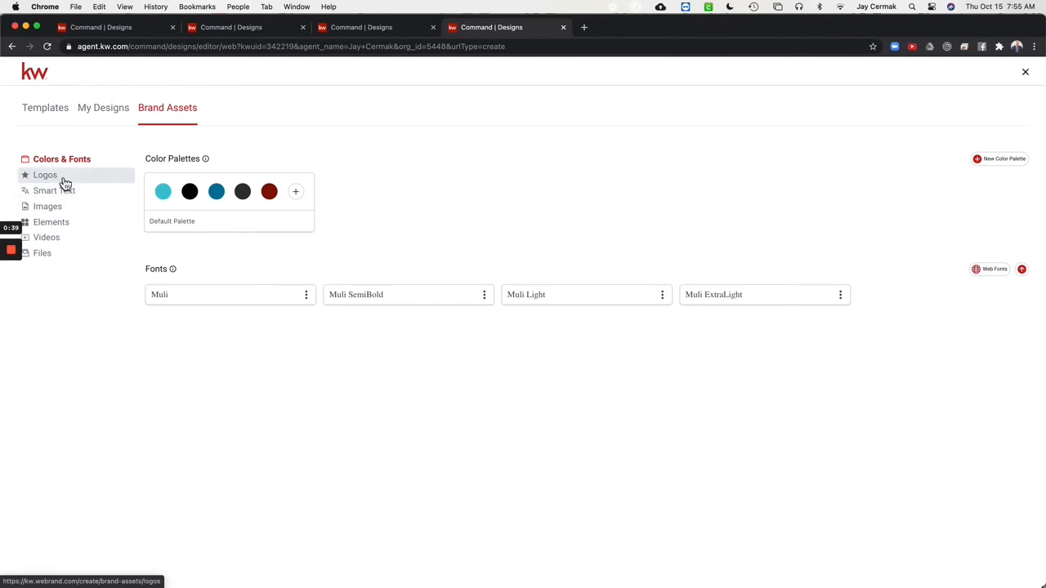
pyautogui.click(44, 174)
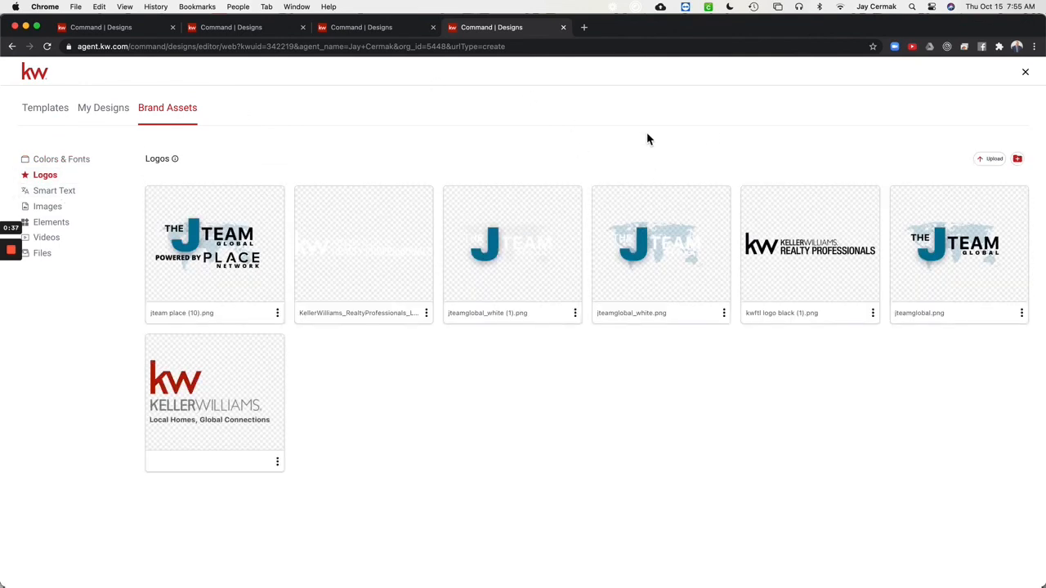